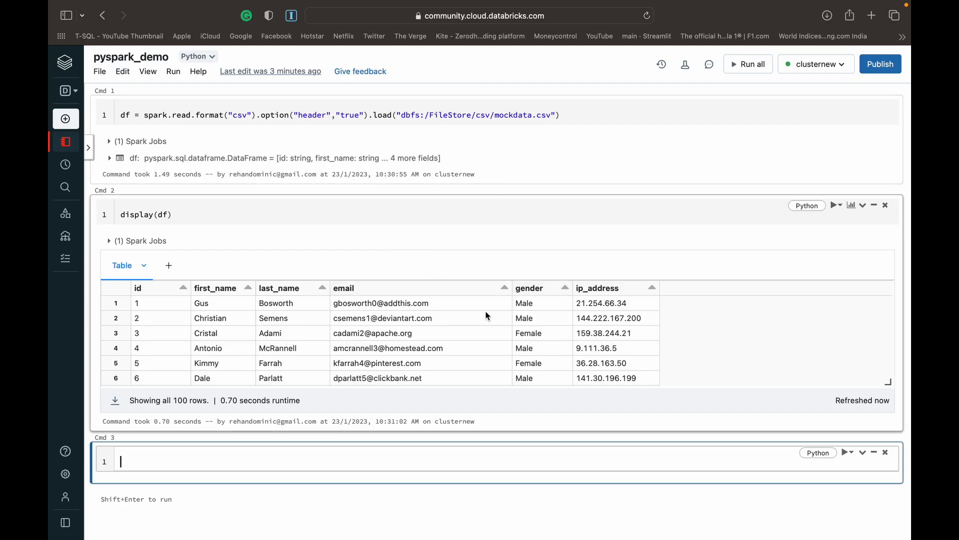
mouse_move(447, 377)
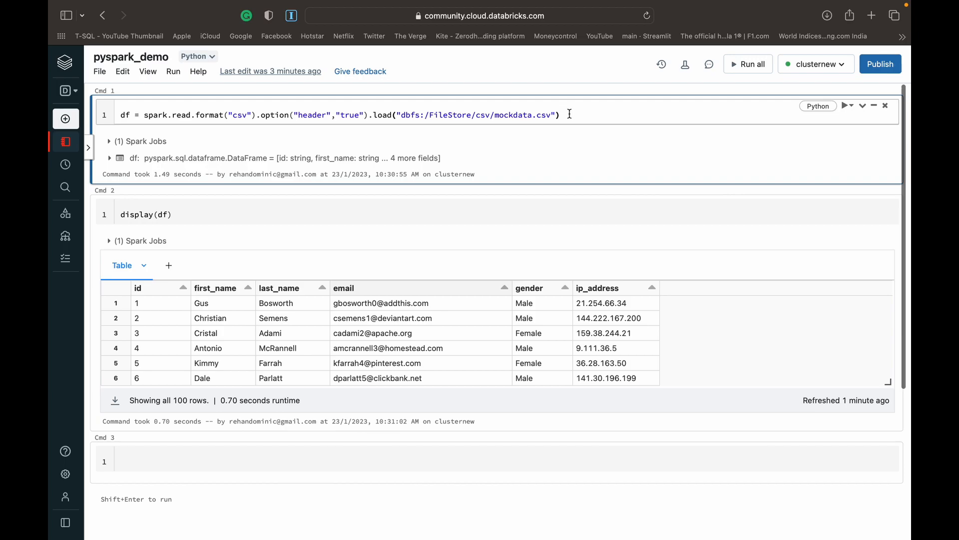
- Print the DataFrame schema with df.printSchema()
drag(249, 115, 558, 115)
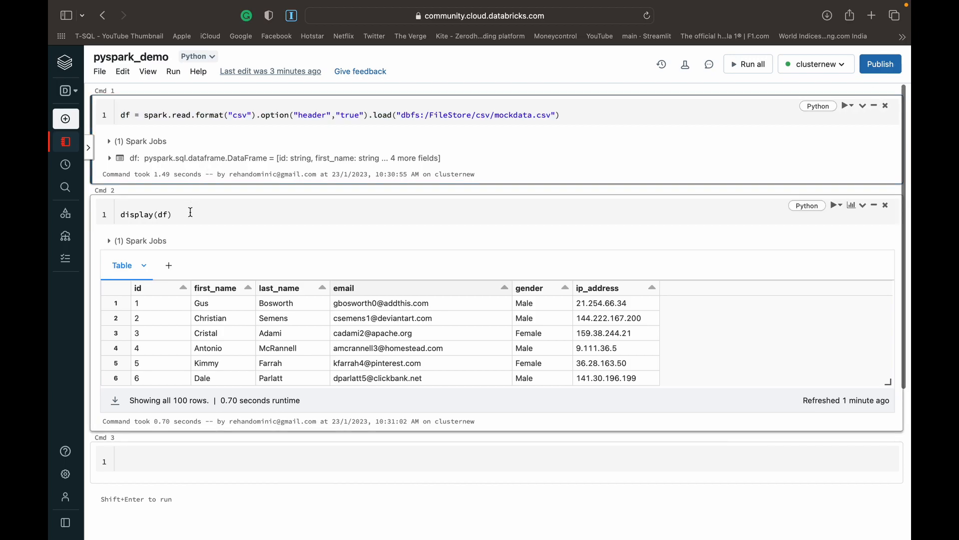
scroll(down, 3)
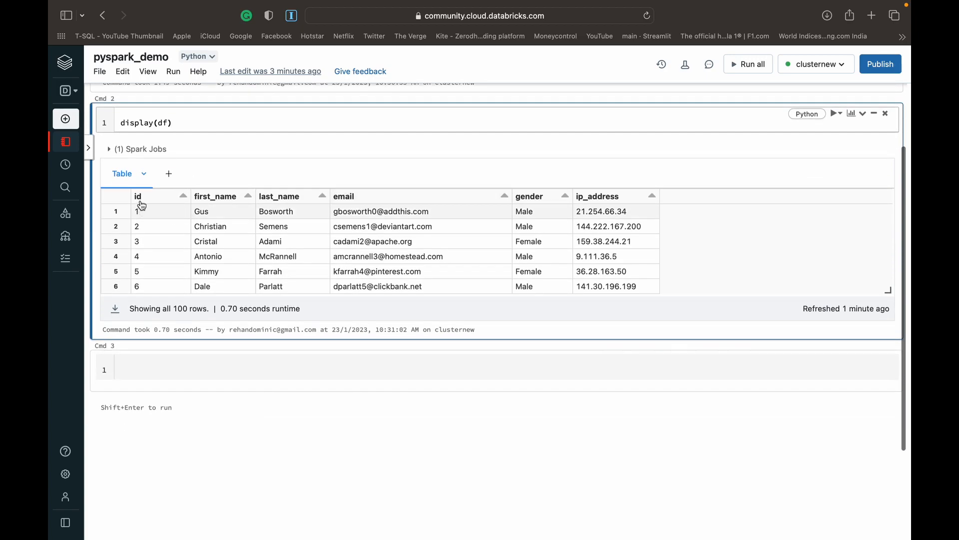
mouse_move(219, 293)
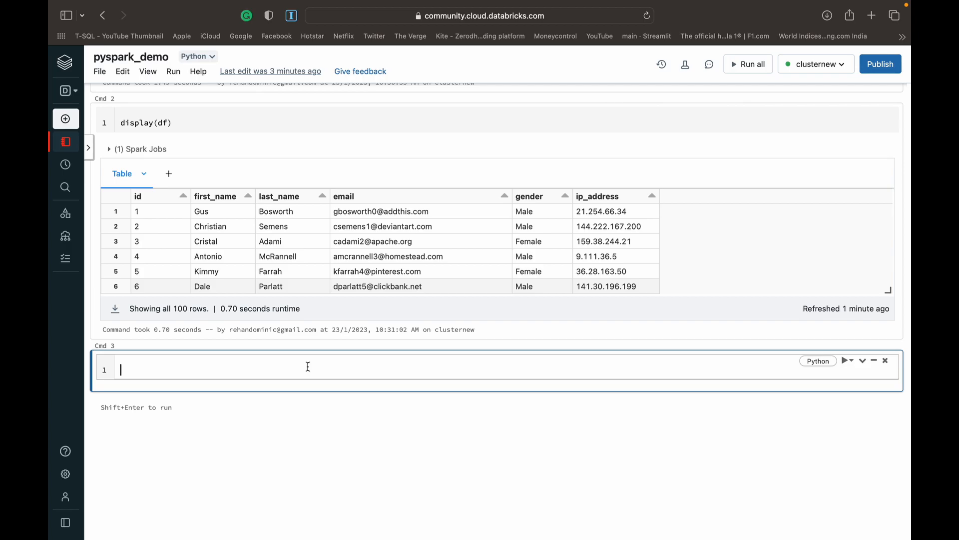
text(df.p)
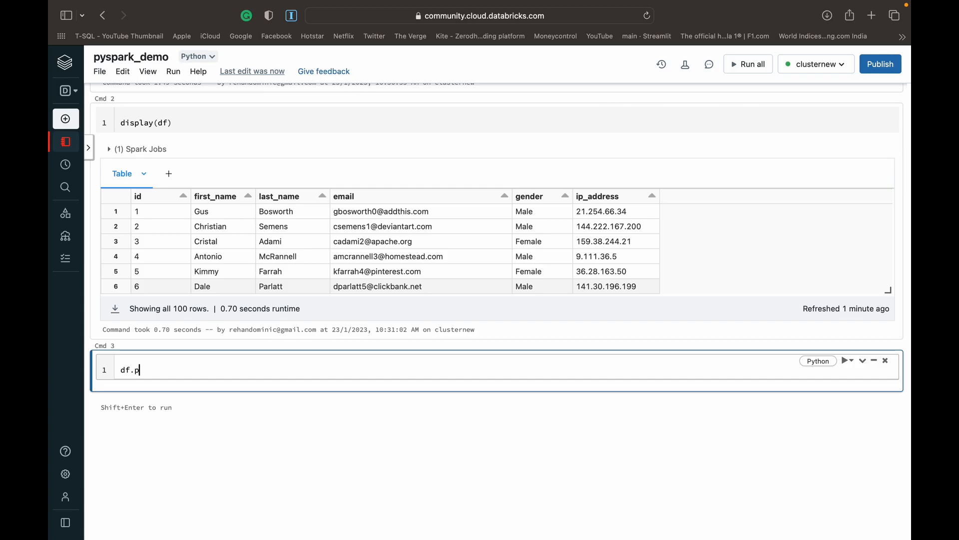
text(rintSchema()
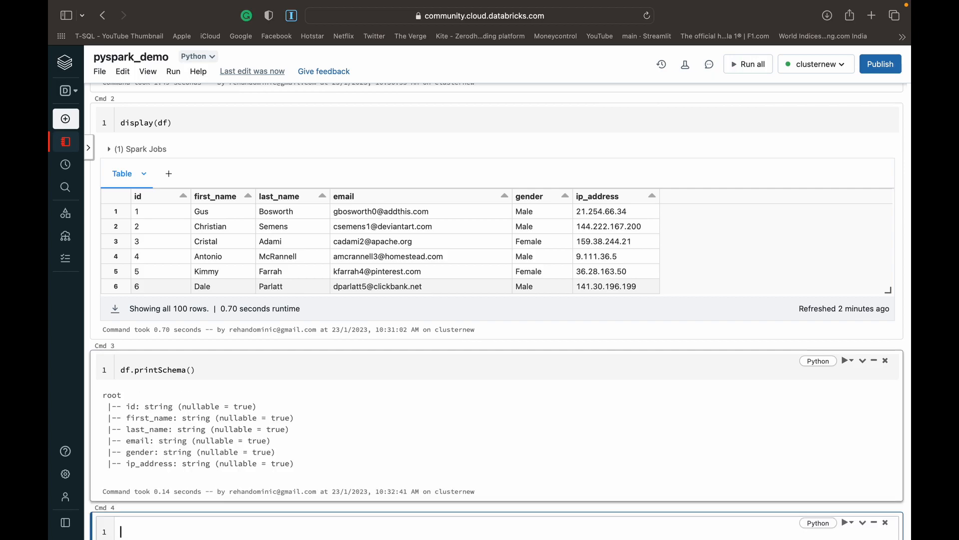
scroll(down, 3)
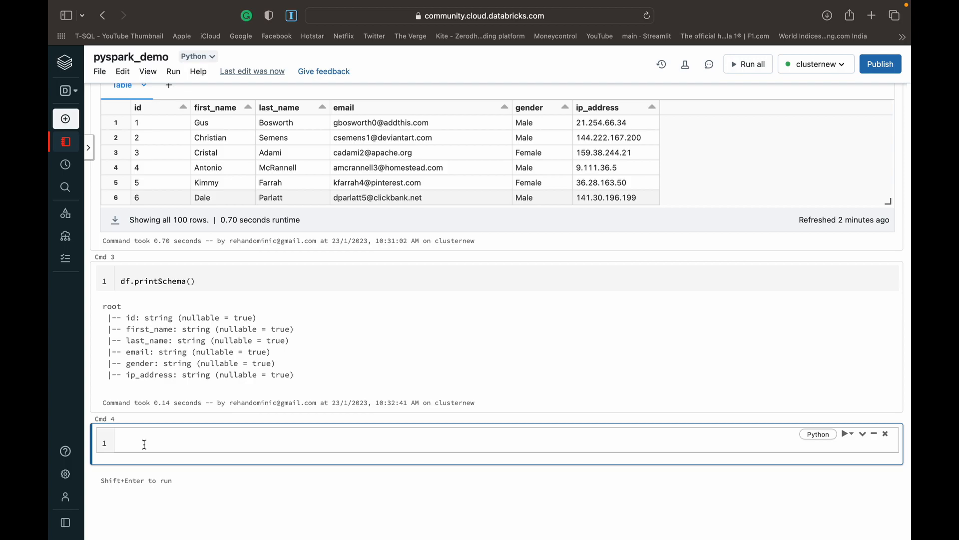
- Cast the id column to Integer via withColumn and print the schema again to confirm
text(df = df)
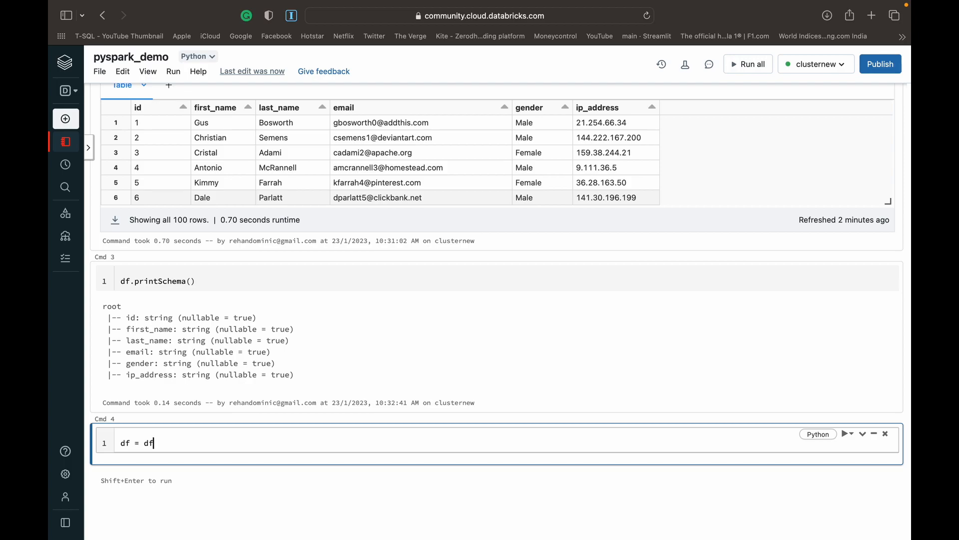
text(.with)
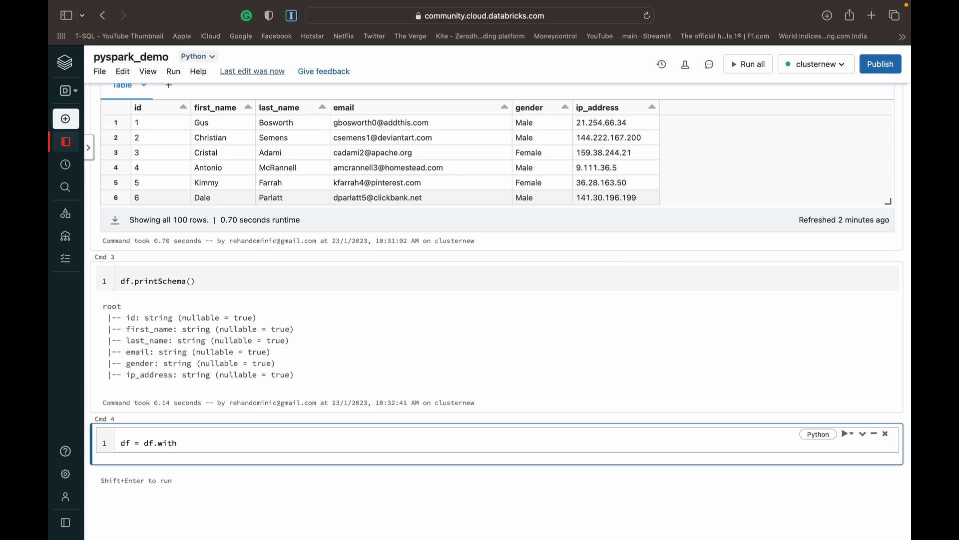
text(Column)
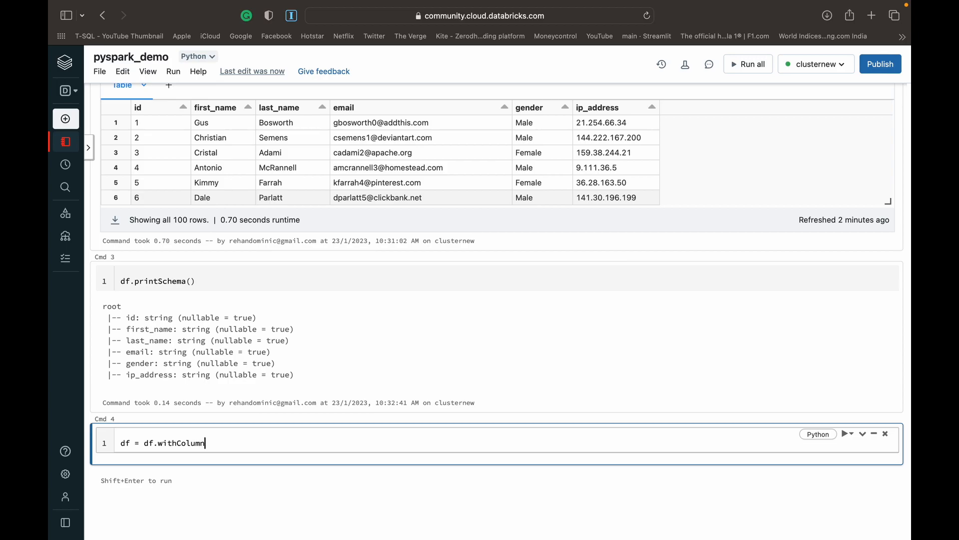
text(("d"))
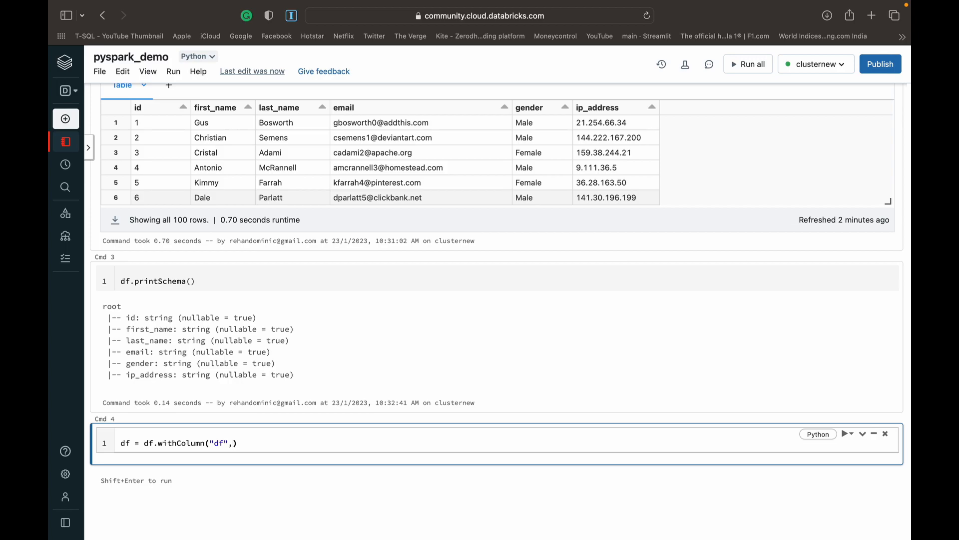
text(df.id.cast("Integer)
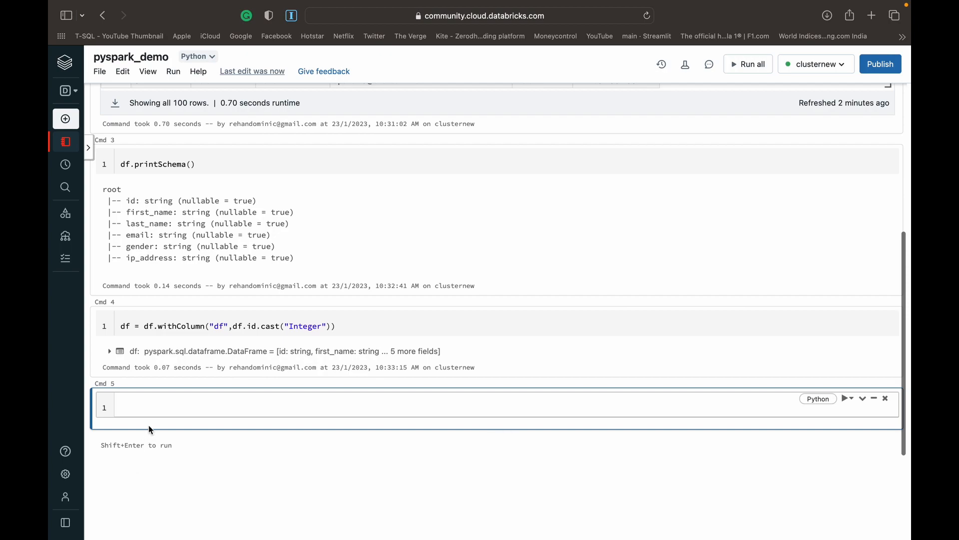
text(df.printSchema()
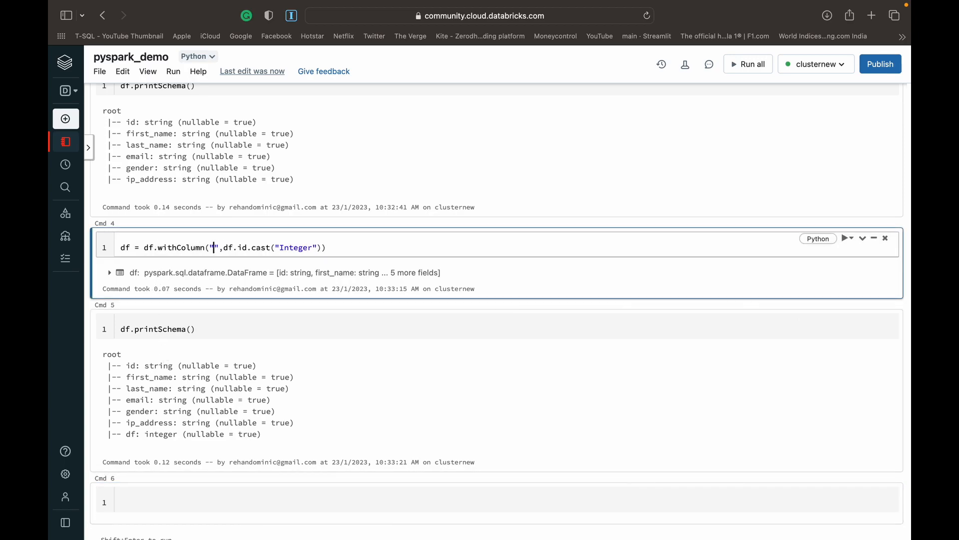
text(id)
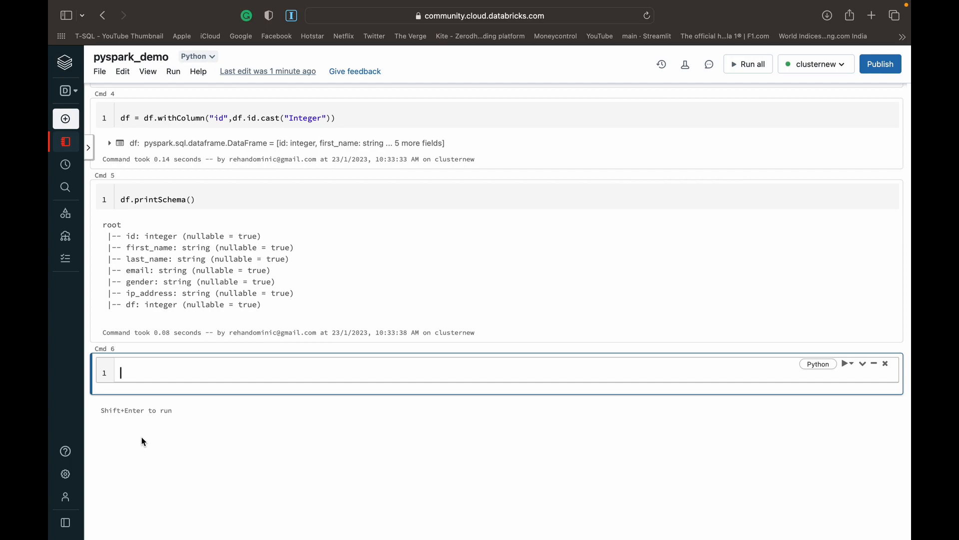
- Add an id2 column copying id with df.withColumn("id2", df.id) and run it
text(df)
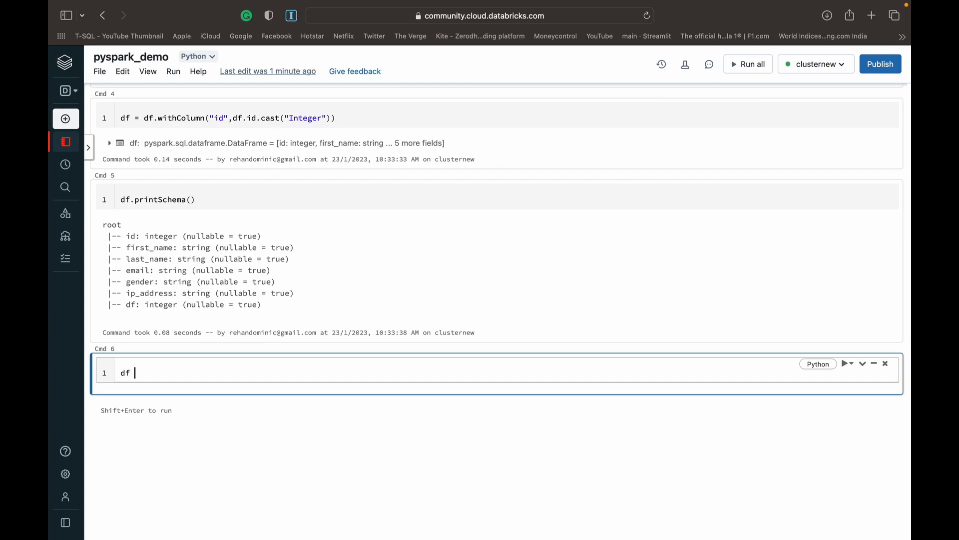
text(= df)
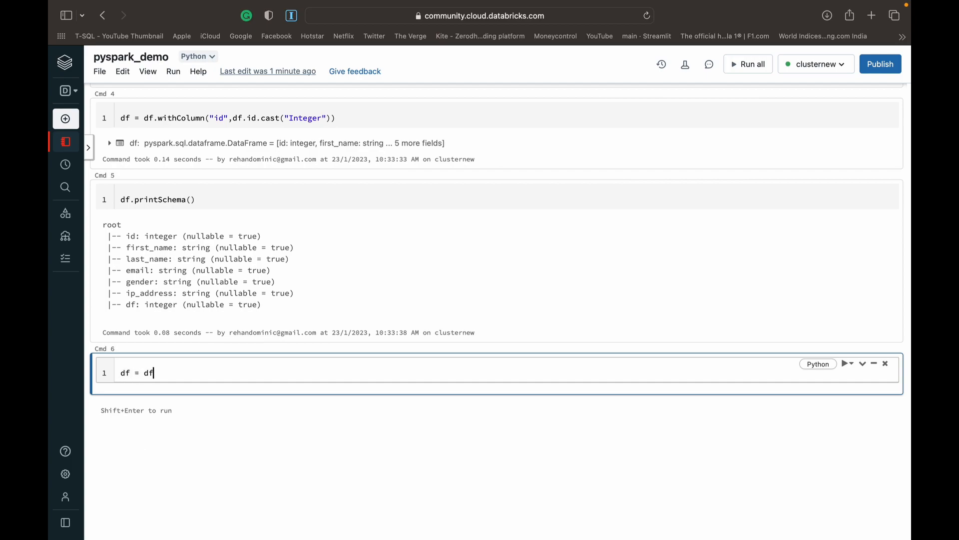
text(.withCo)
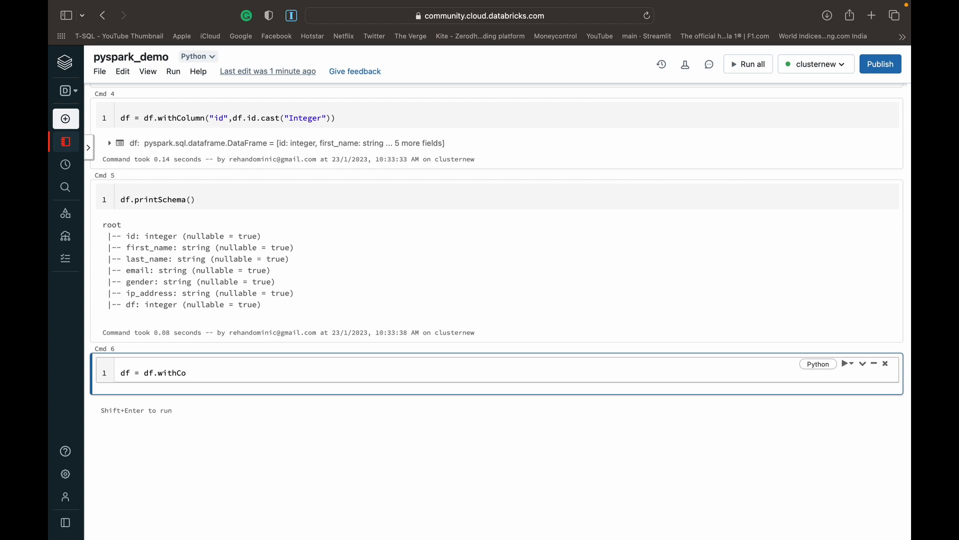
text(lumn)
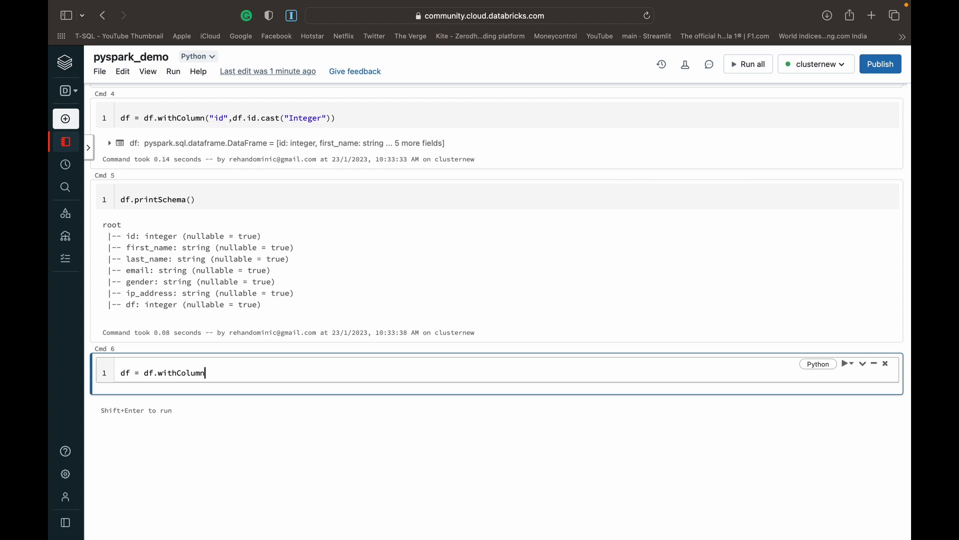
text(())
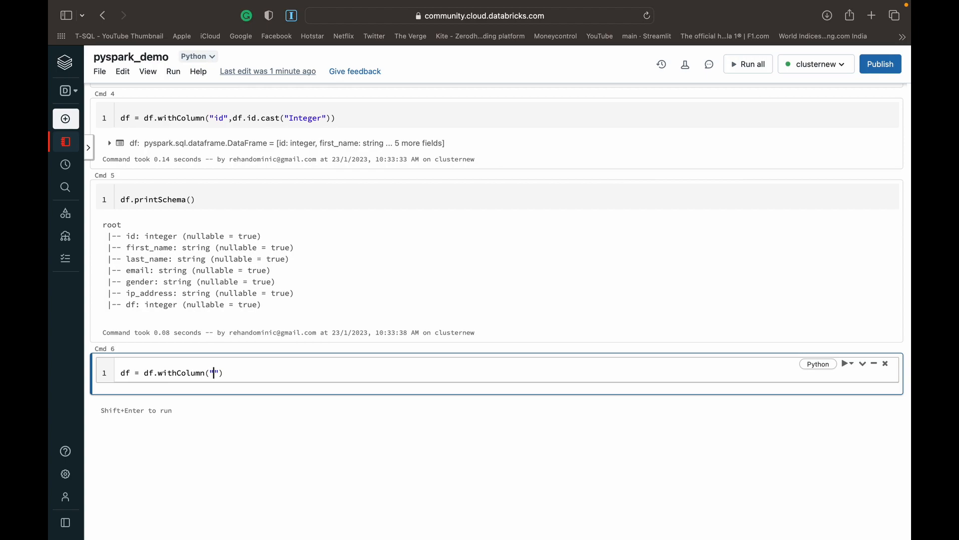
text(id2)
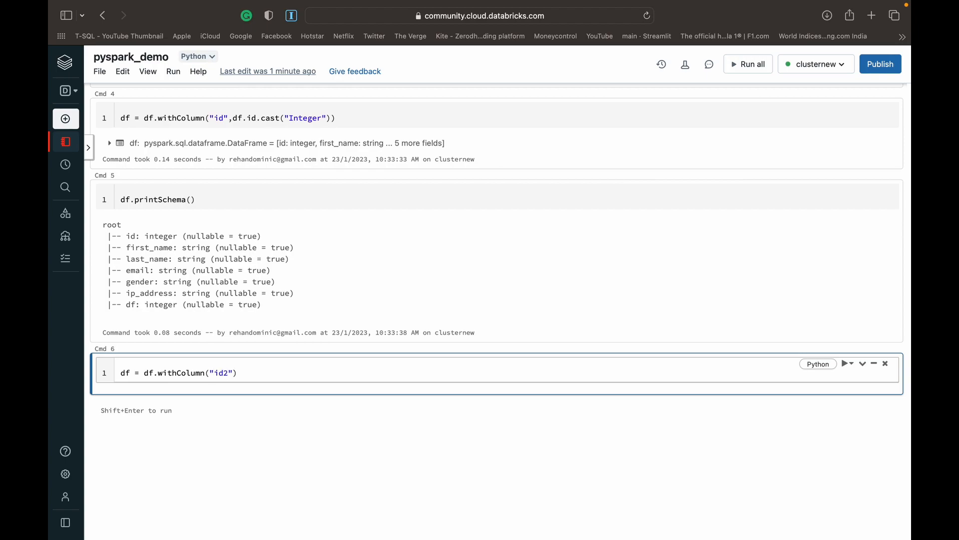
text(,)
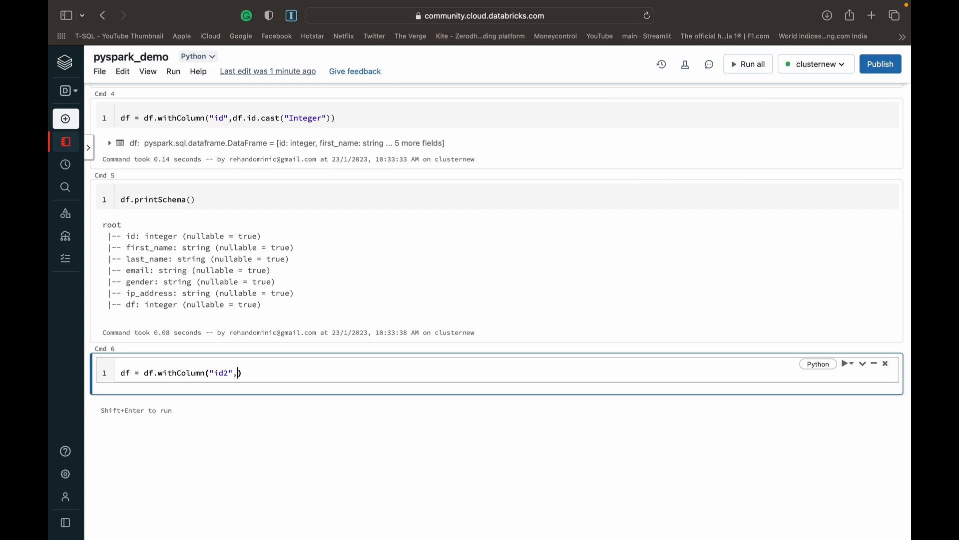
text(df.id)
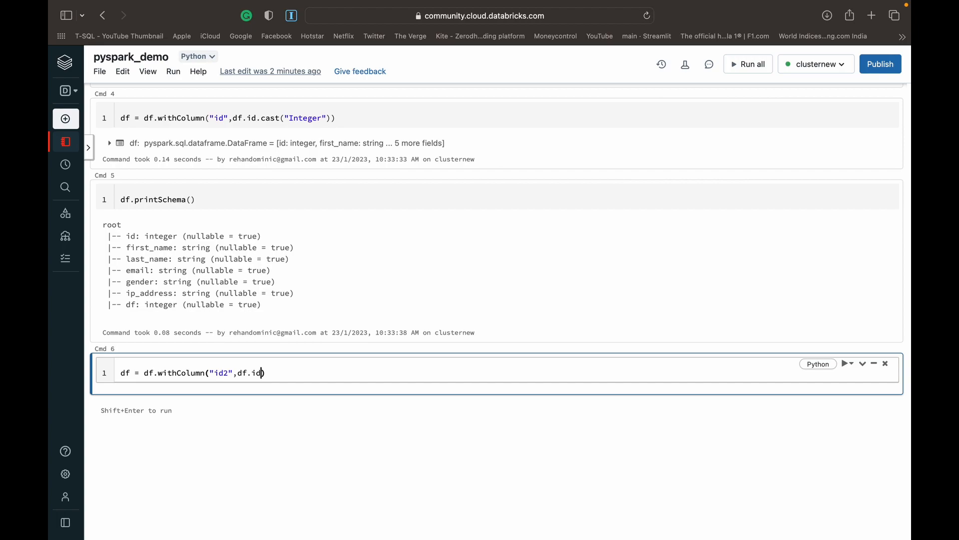
mouse_move(239, 420)
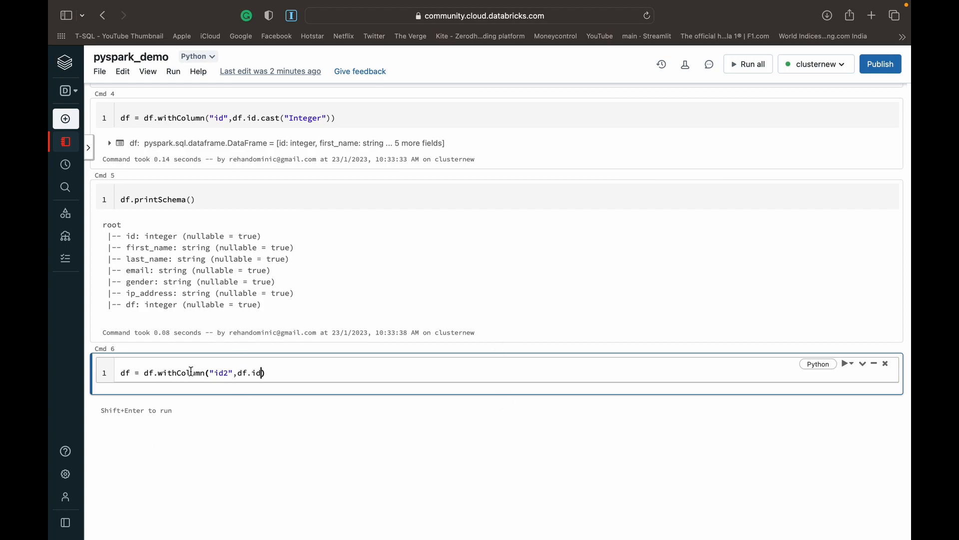
- Point out the new column name id2 and df.id as its source values
double_click(221, 372)
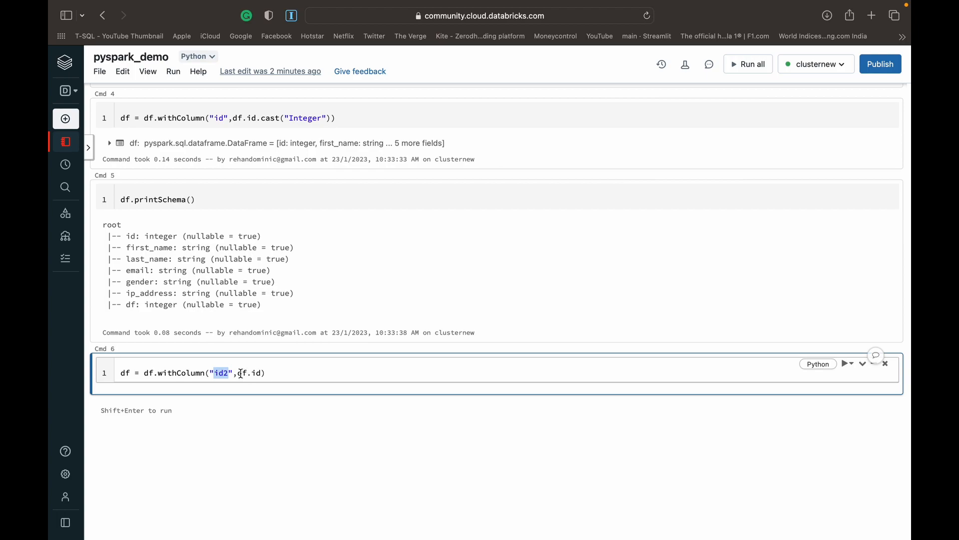
double_click(249, 373)
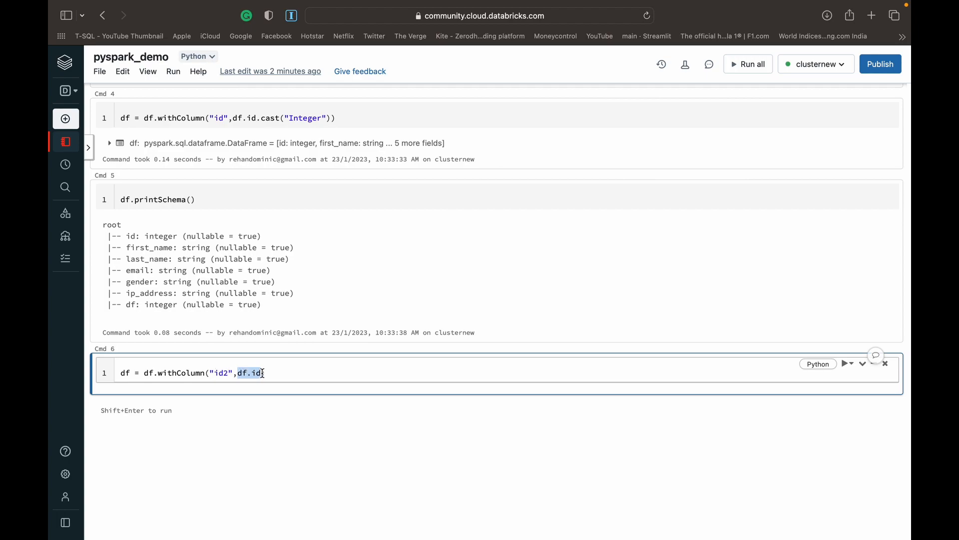
scroll(down, 3)
text())
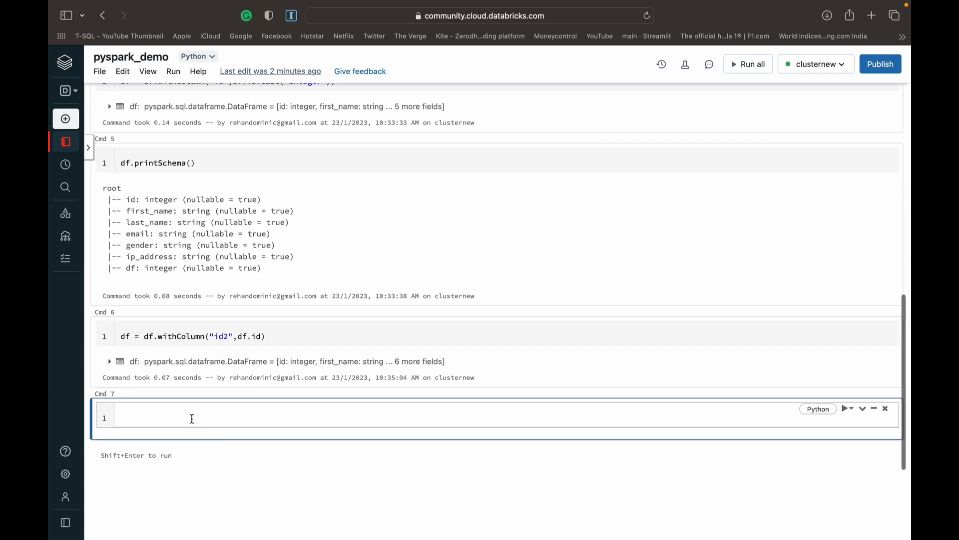
- Display the dataframe as a table showing id2 matching id, then move to the next empty cell
text(display())
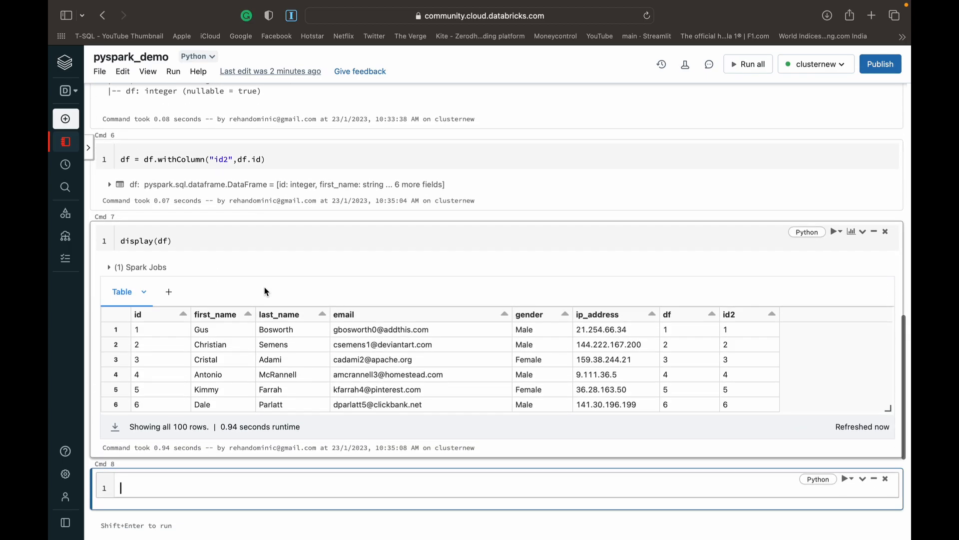
mouse_move(735, 317)
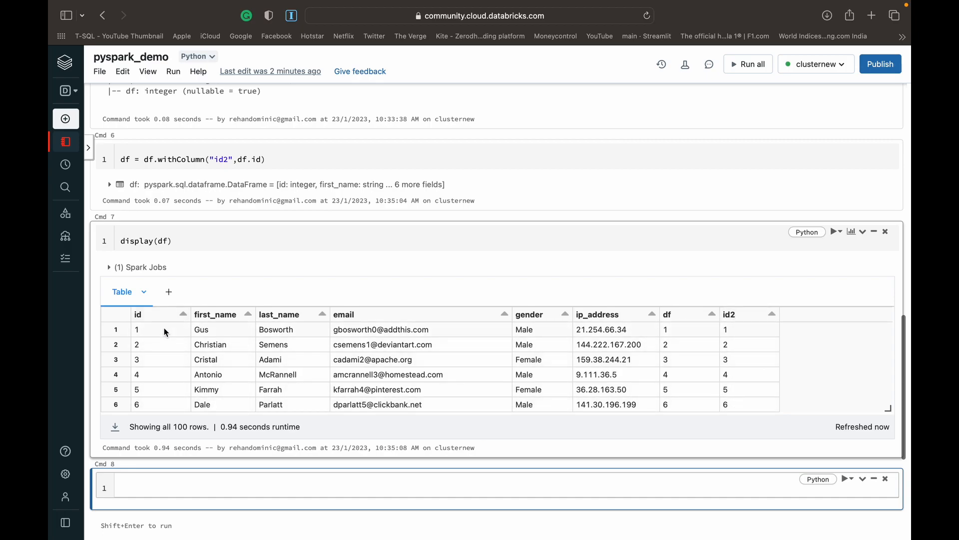
mouse_move(691, 427)
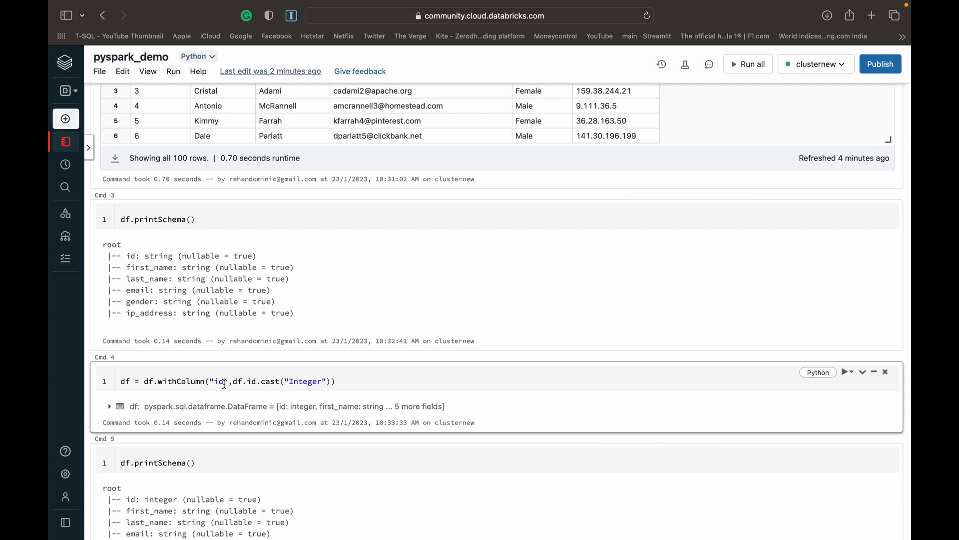
scroll(down, 3)
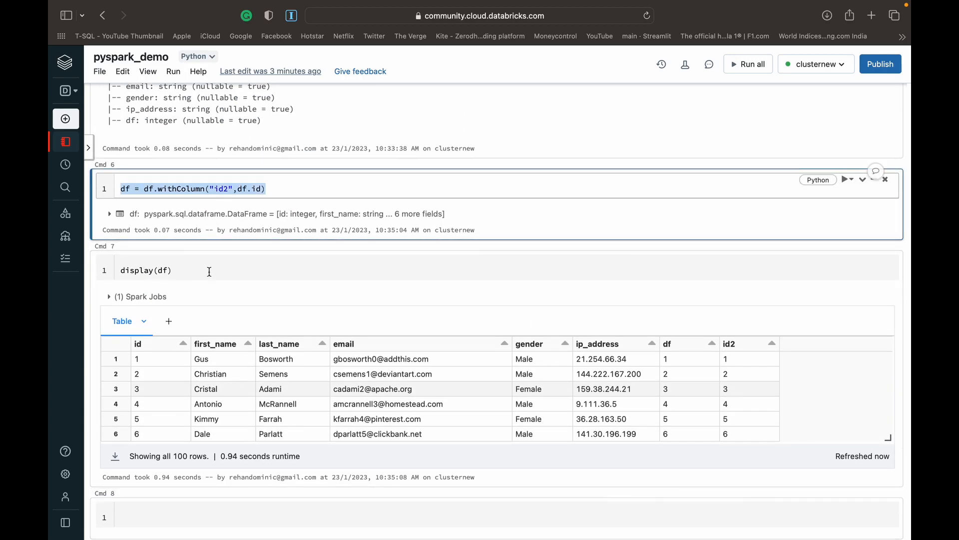
scroll(down, 3)
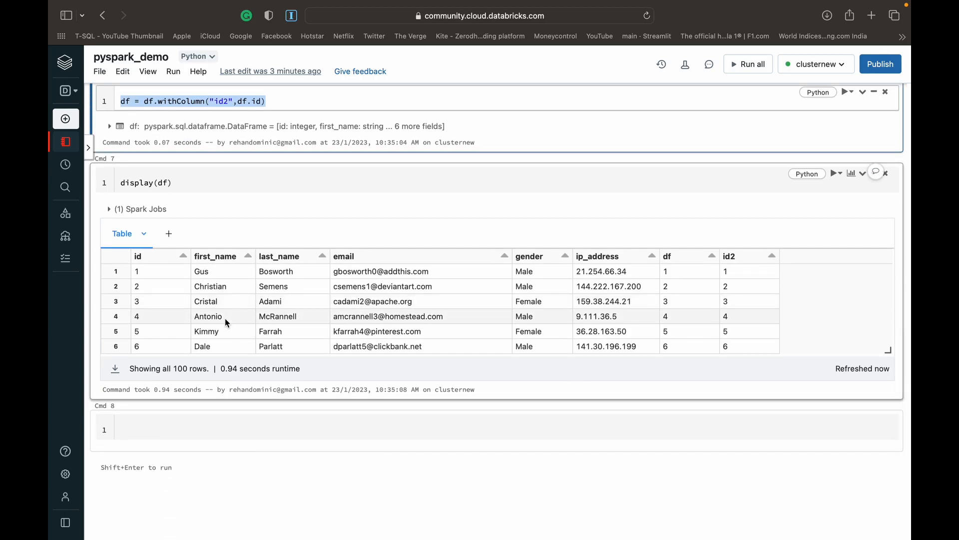
click(177, 428)
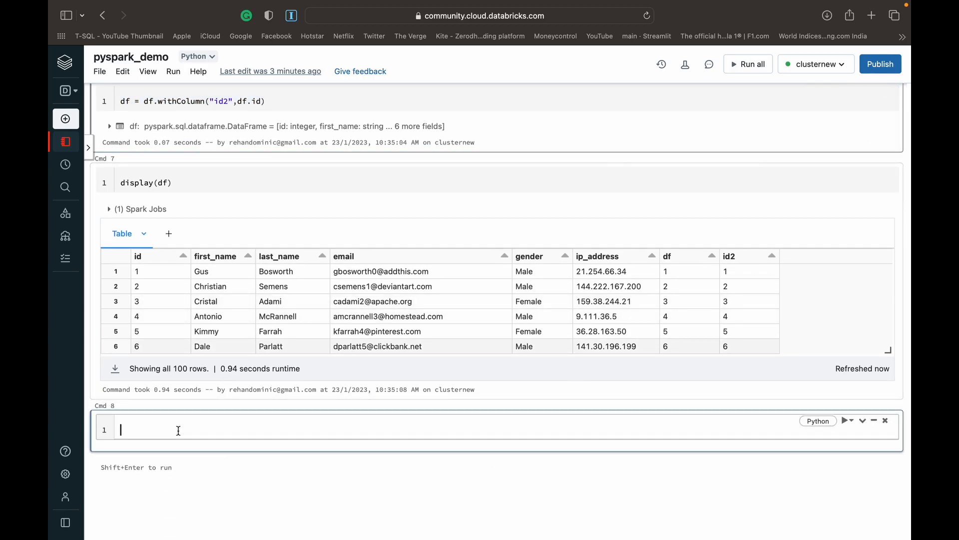
- Add an id3 column equal to id times 3 and display the updated table
text(df = df.withColumn("id2",df.id))
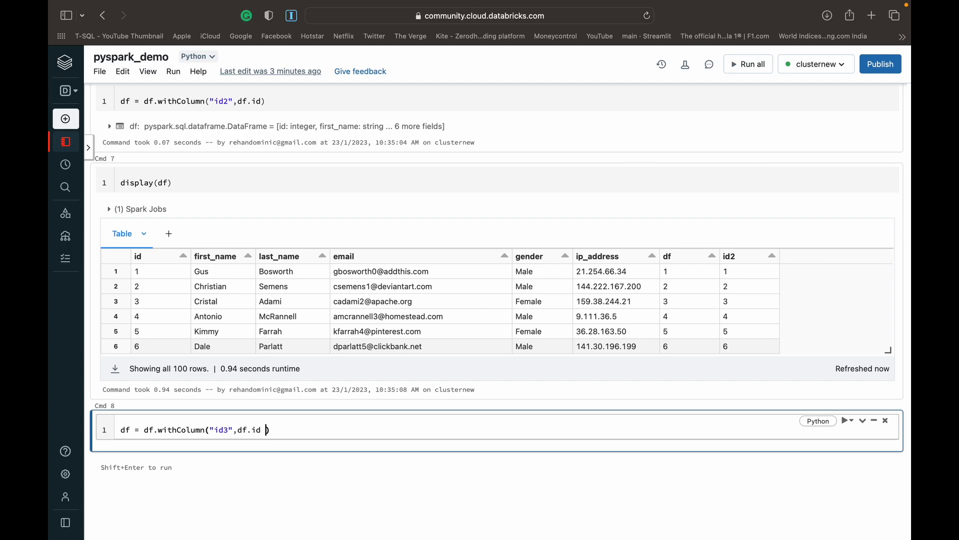
text(*)
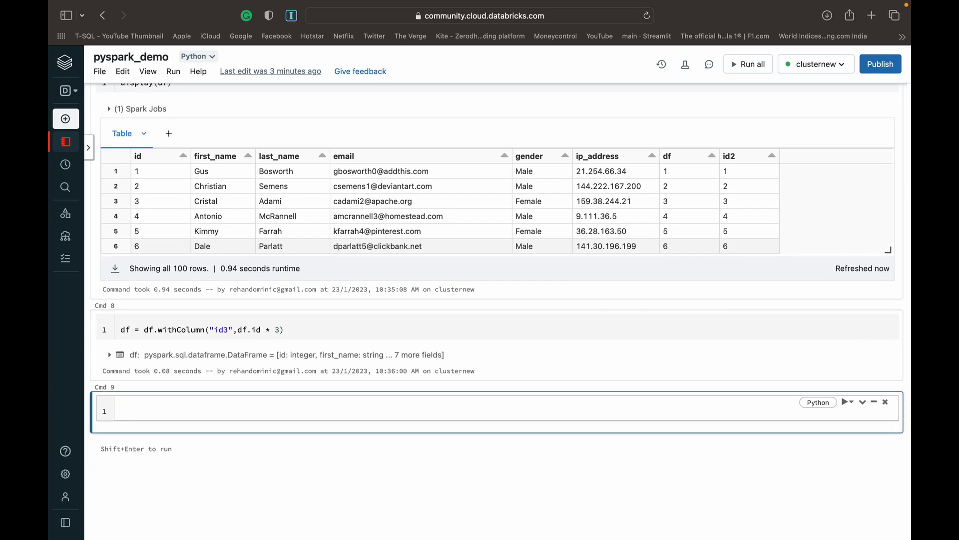
text(df.displa)
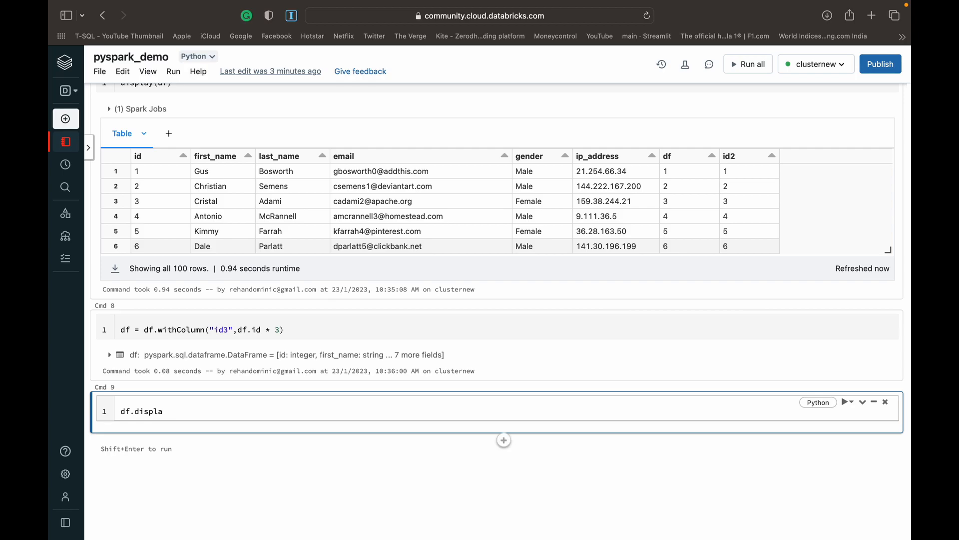
text(y())
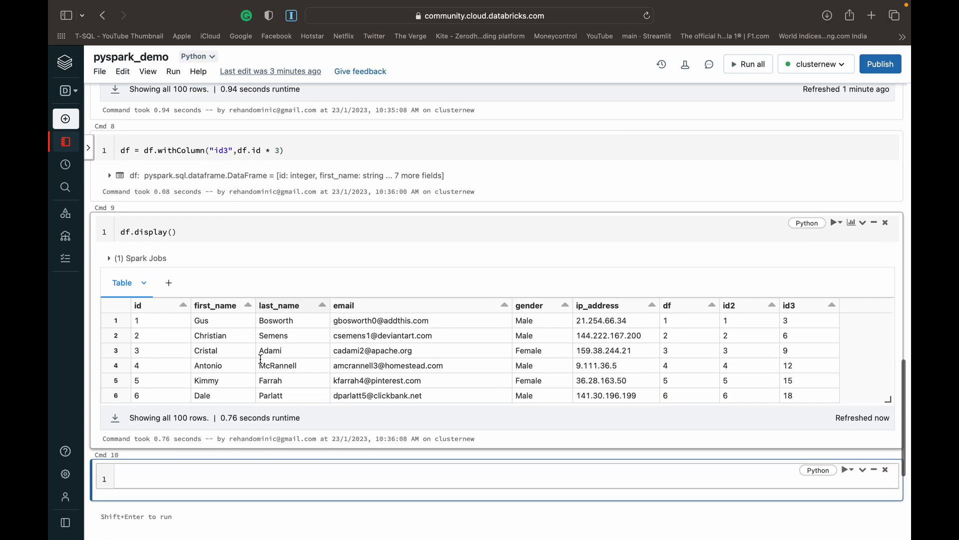
scroll(down, 3)
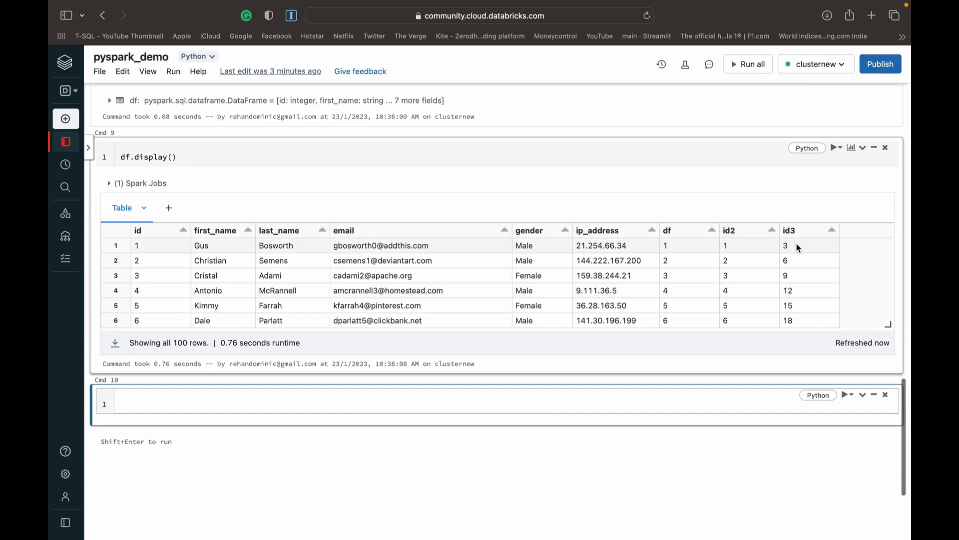
mouse_move(167, 241)
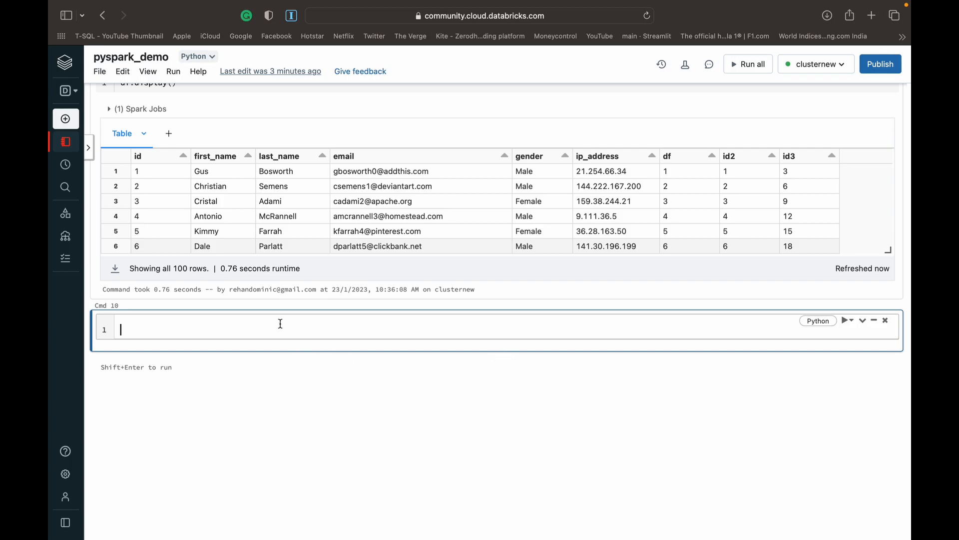
mouse_move(228, 325)
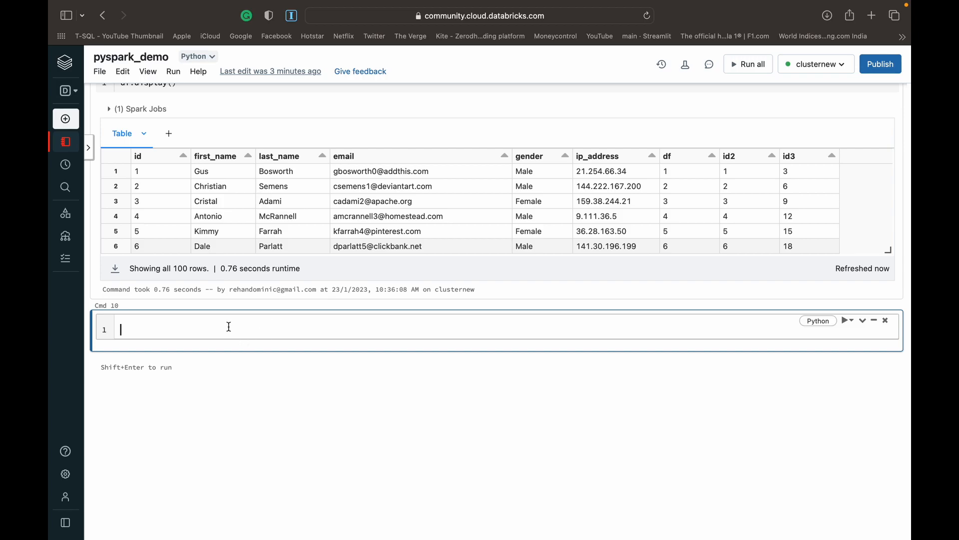
- Add an id4 column equal to id multiplied by id2 and display the table
text(df = df.withColumn("id",df.id))
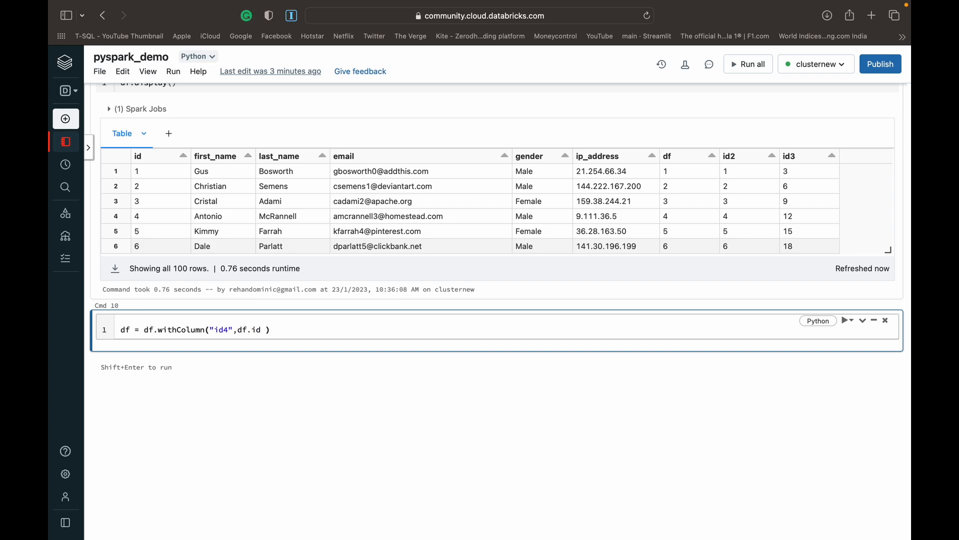
text(*)
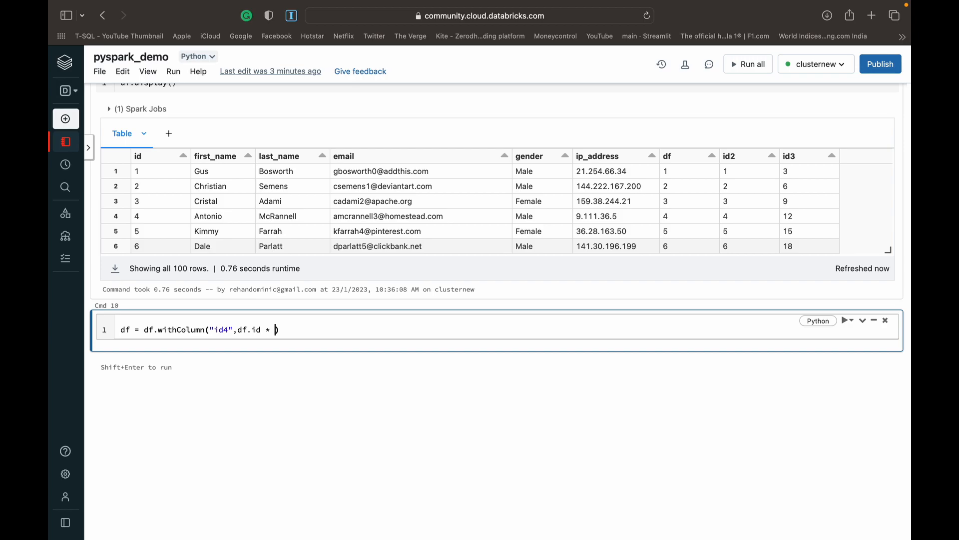
text(df)
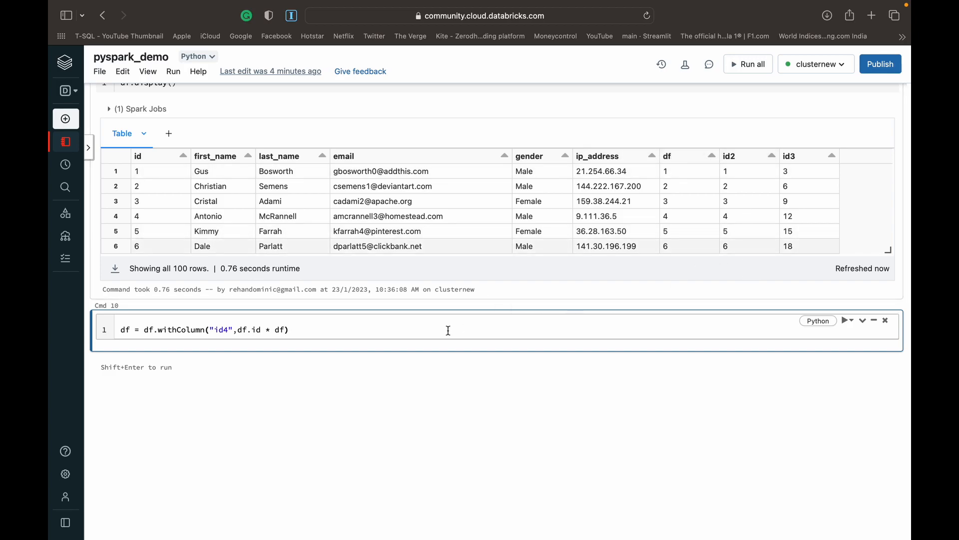
text(.)
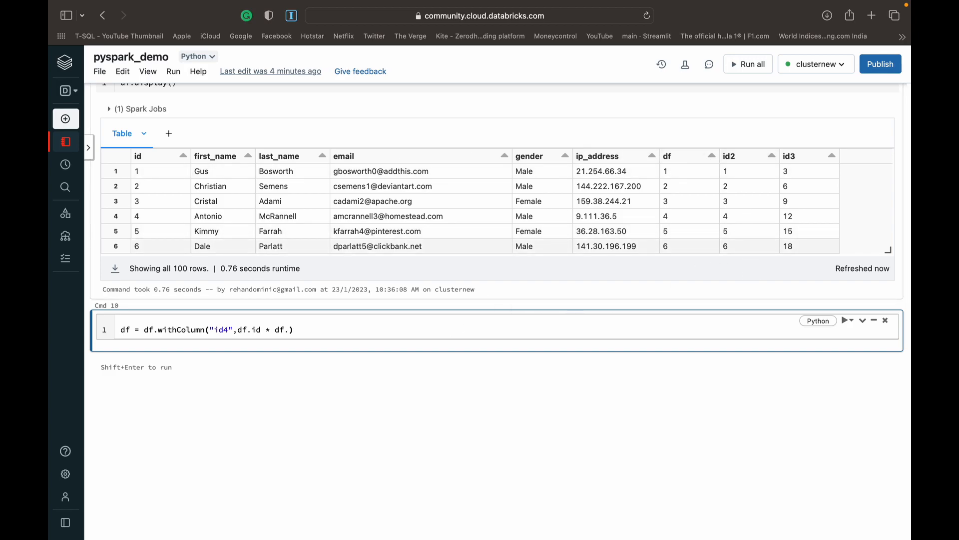
text(id2)
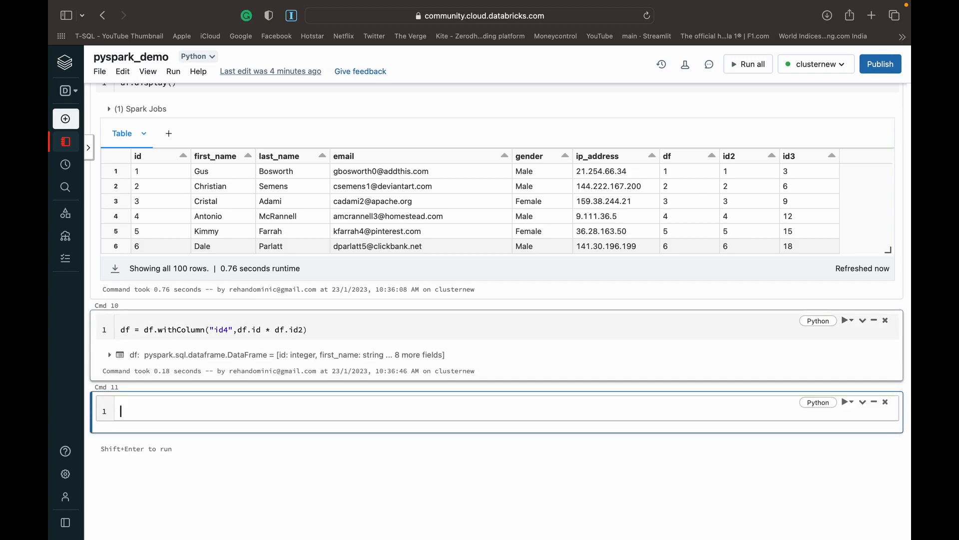
text(display(df)
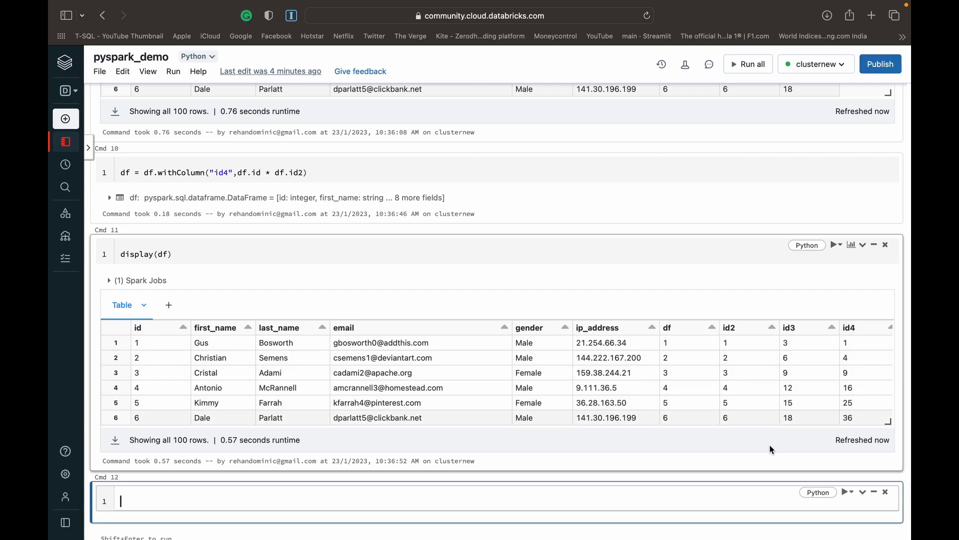
mouse_move(146, 343)
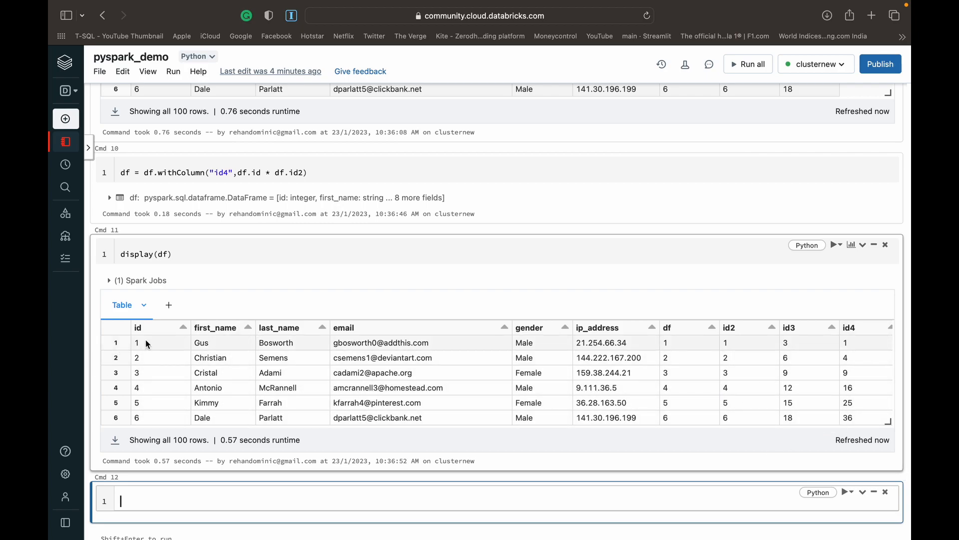
mouse_move(713, 250)
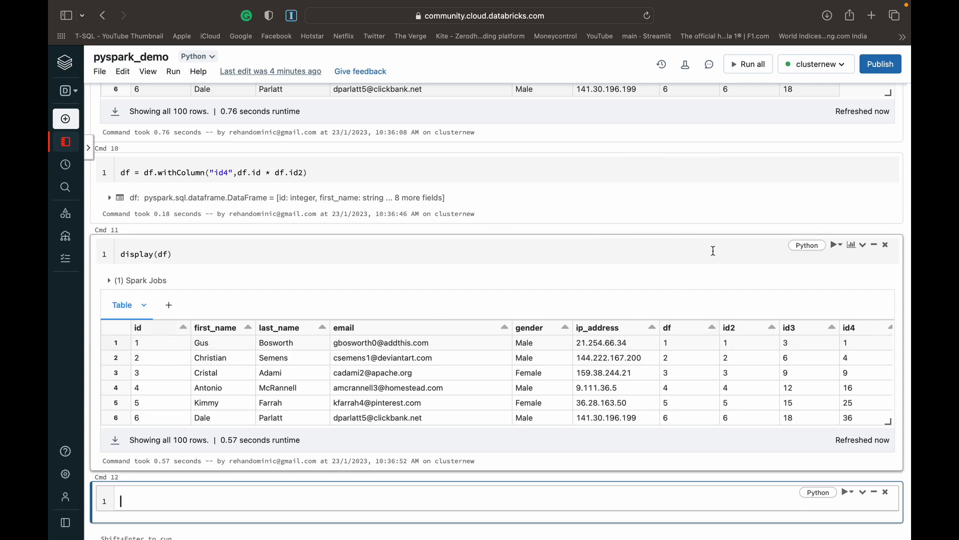
scroll(down, 3)
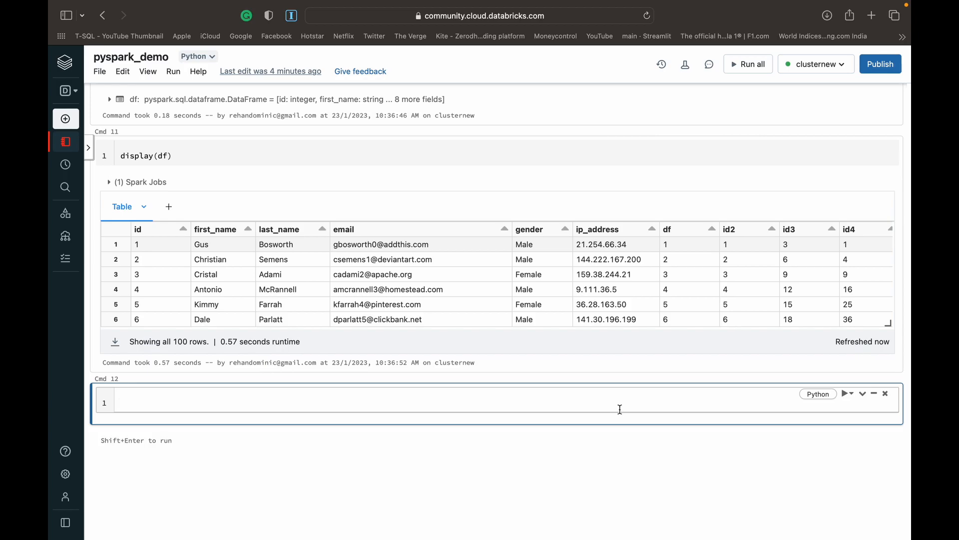
mouse_move(618, 408)
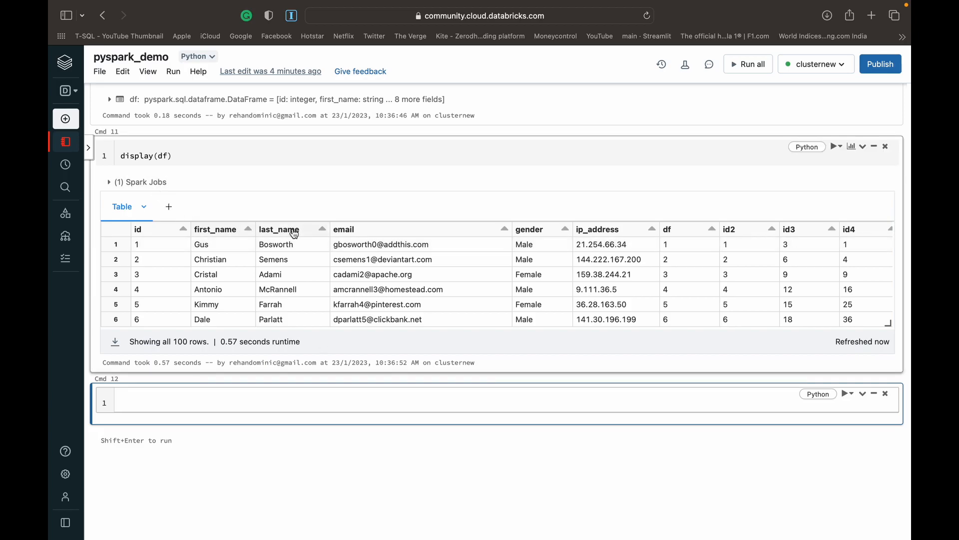
- Start a withColumn for full_name using the concat function
text(df)
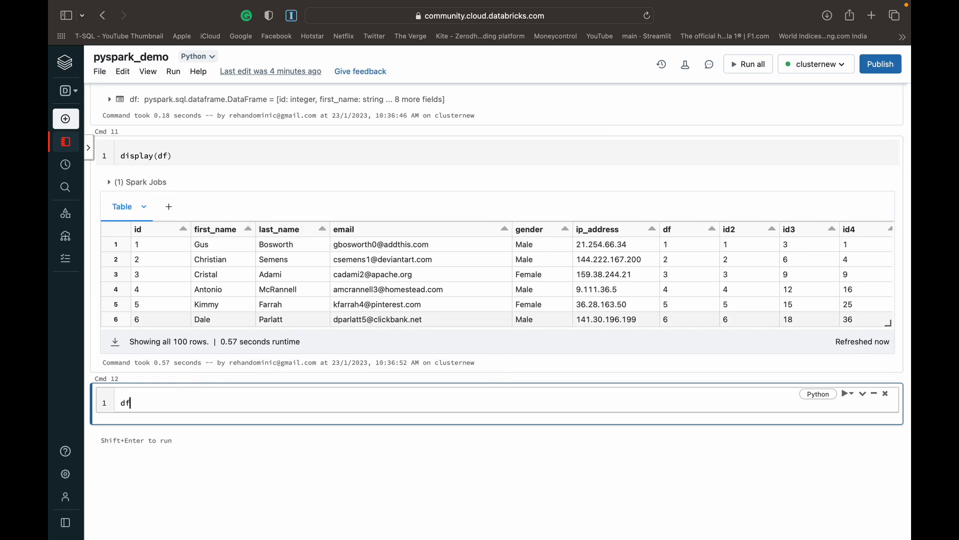
text(" ")
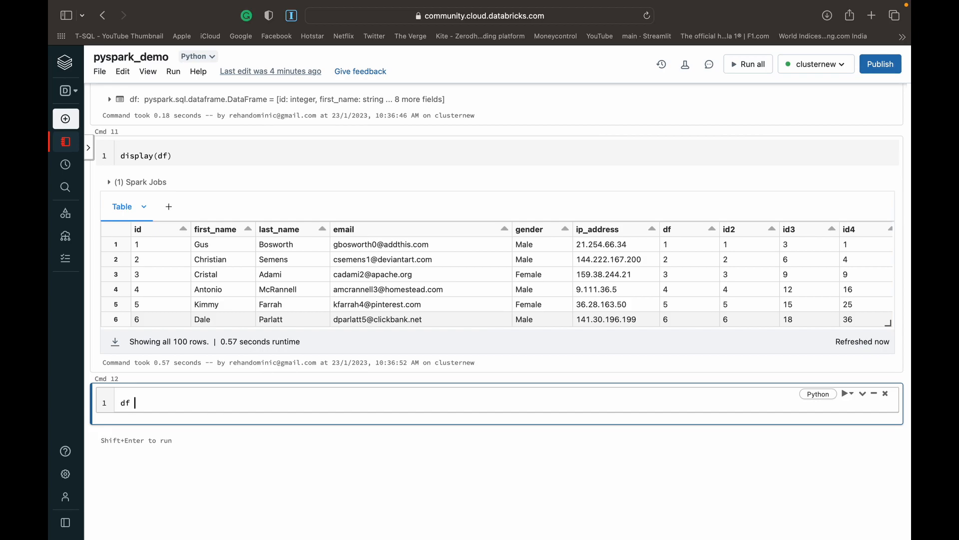
text(=)
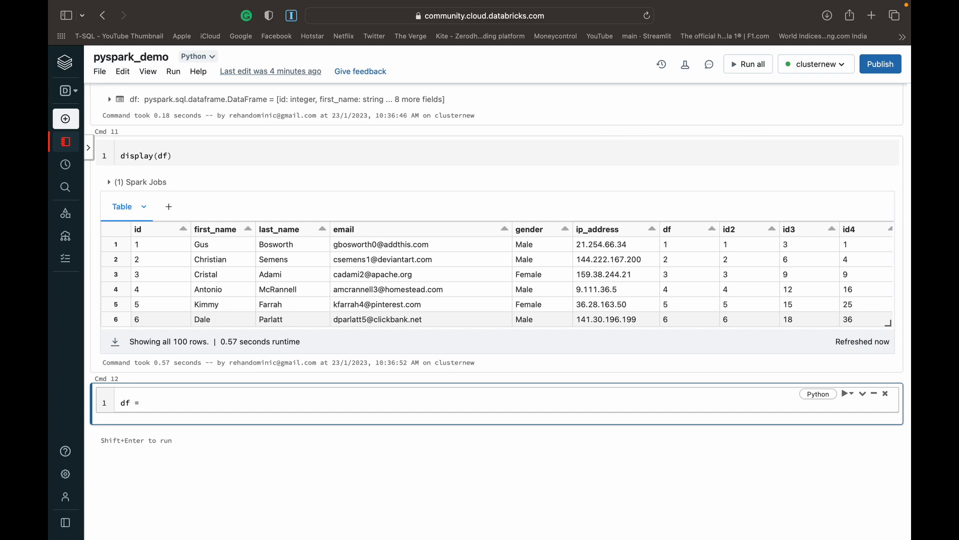
text(df.wi)
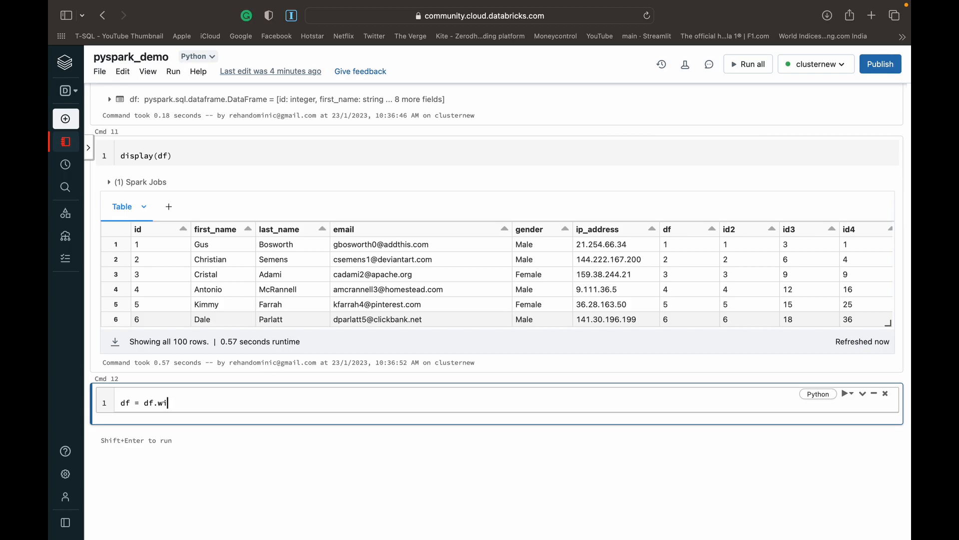
text(thColumn)
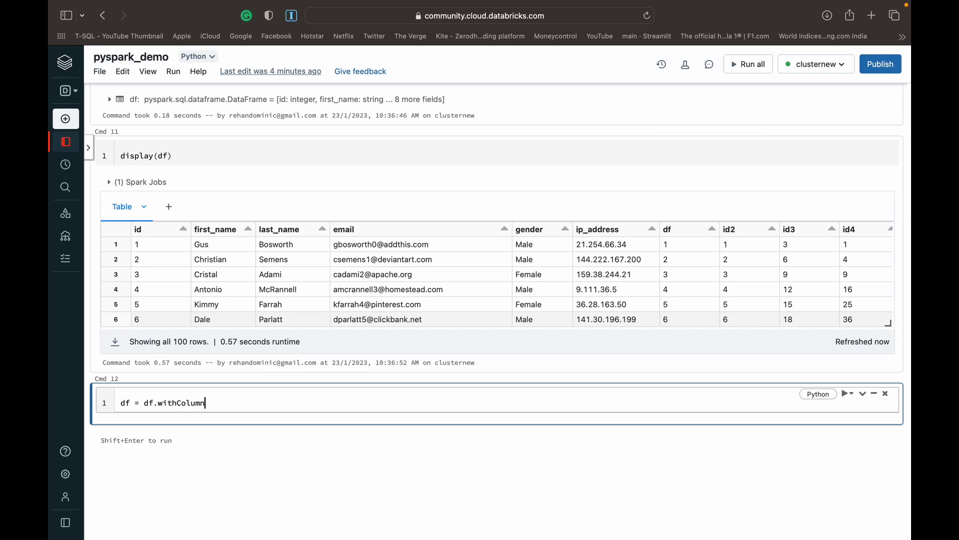
text(("full"))
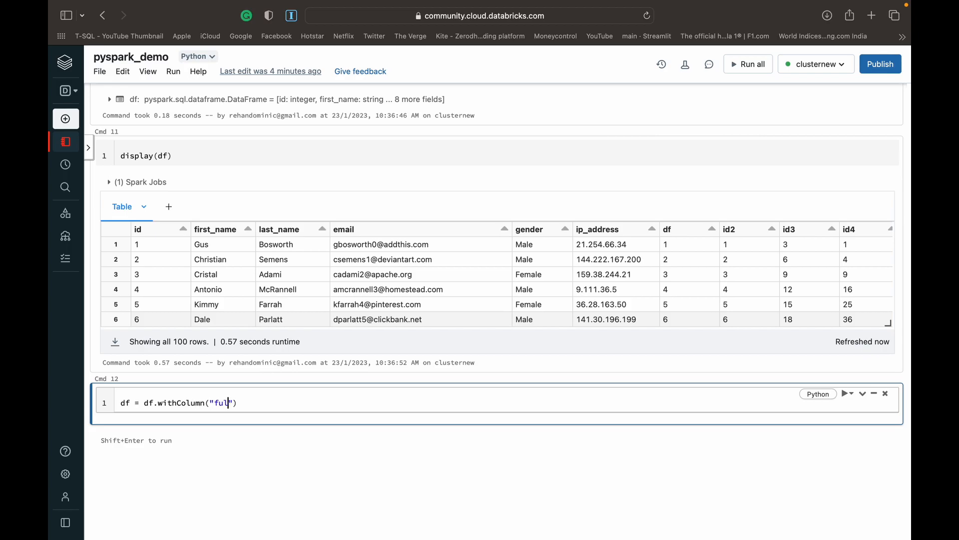
text(lname)
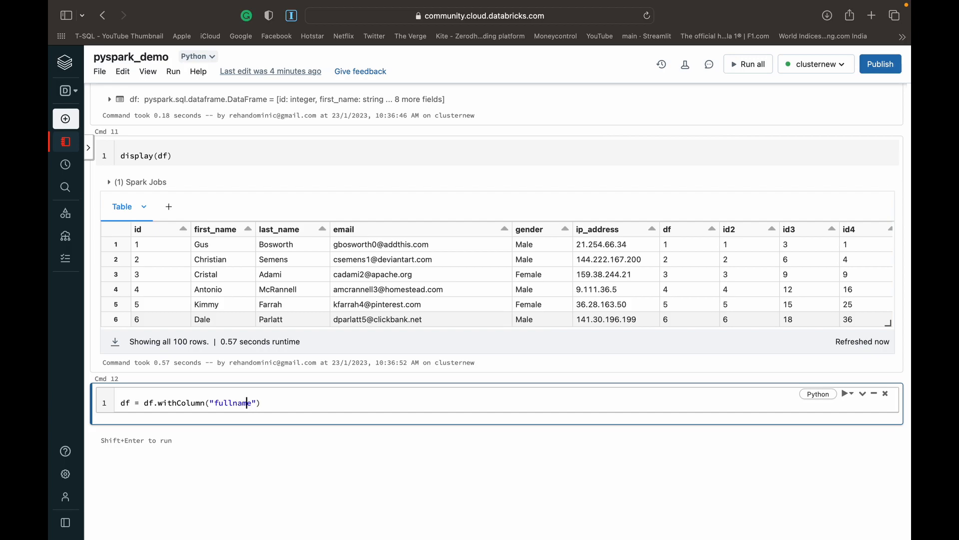
text(_)
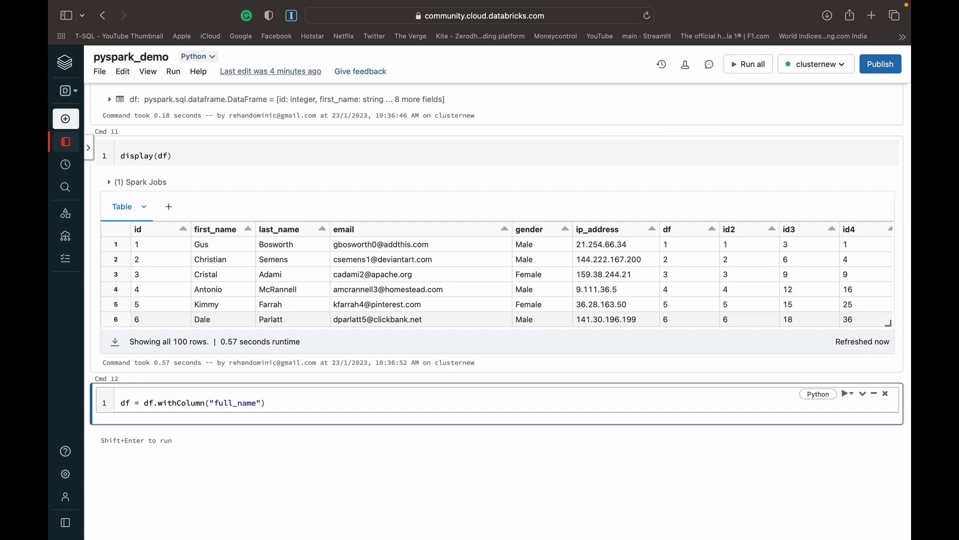
text(,)
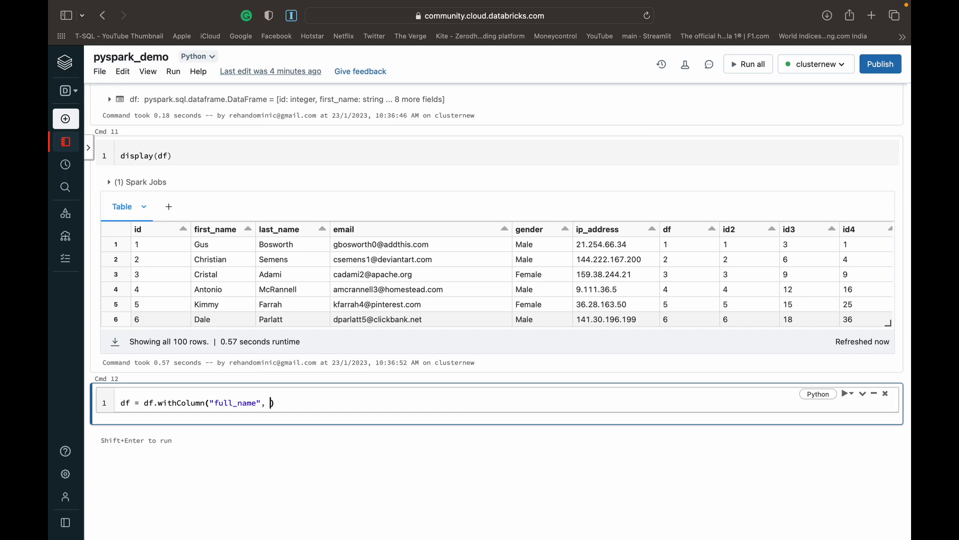
text(concat)
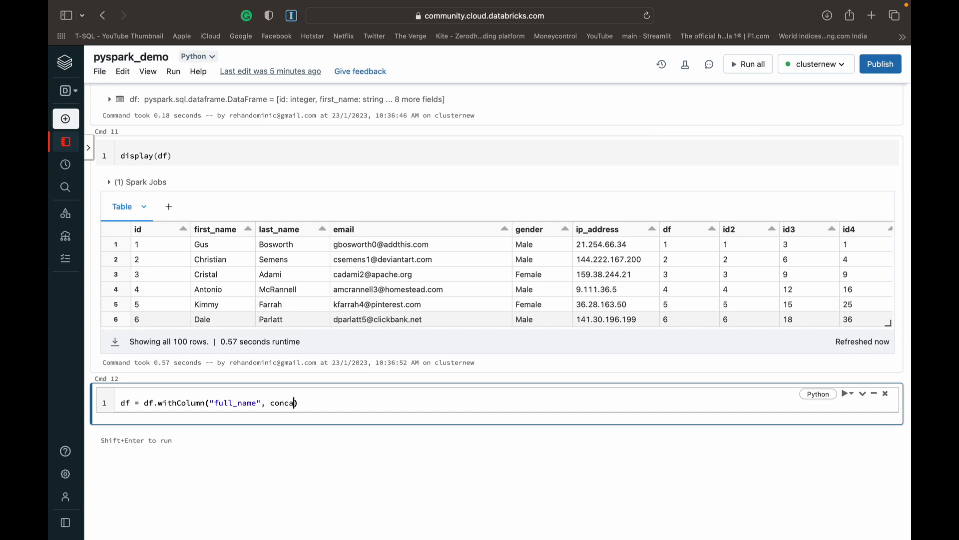
text(())
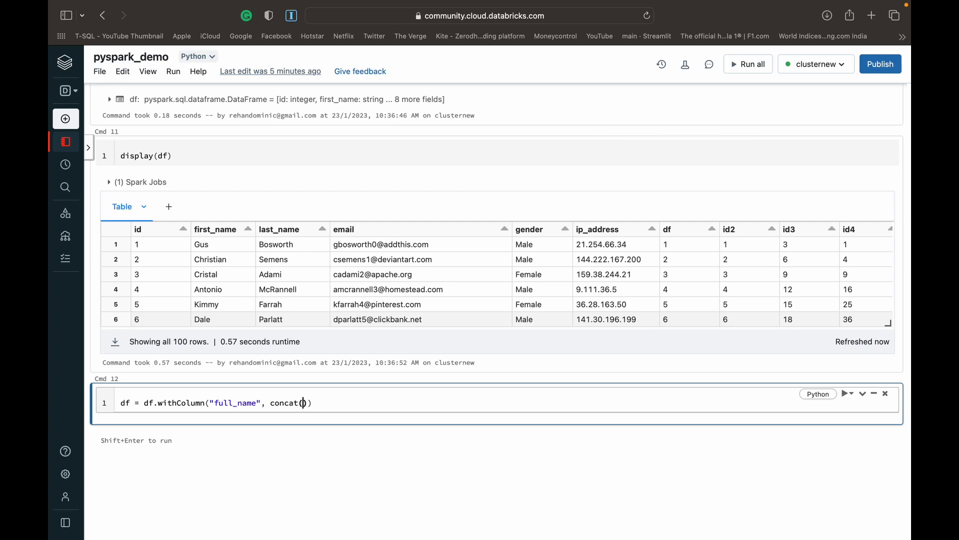
- Supply df.first_name and df.last_name as concat arguments and run the cell
text(df.f)
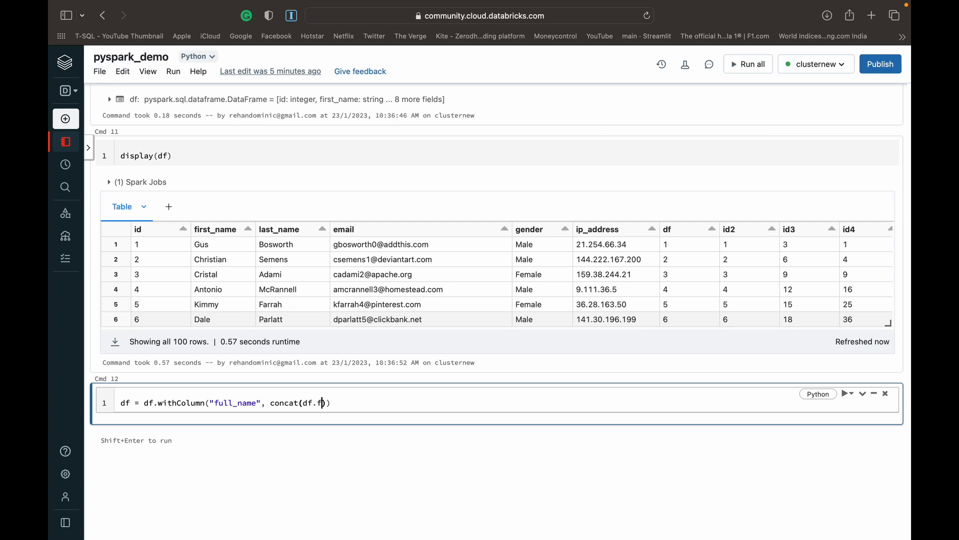
text(irst)
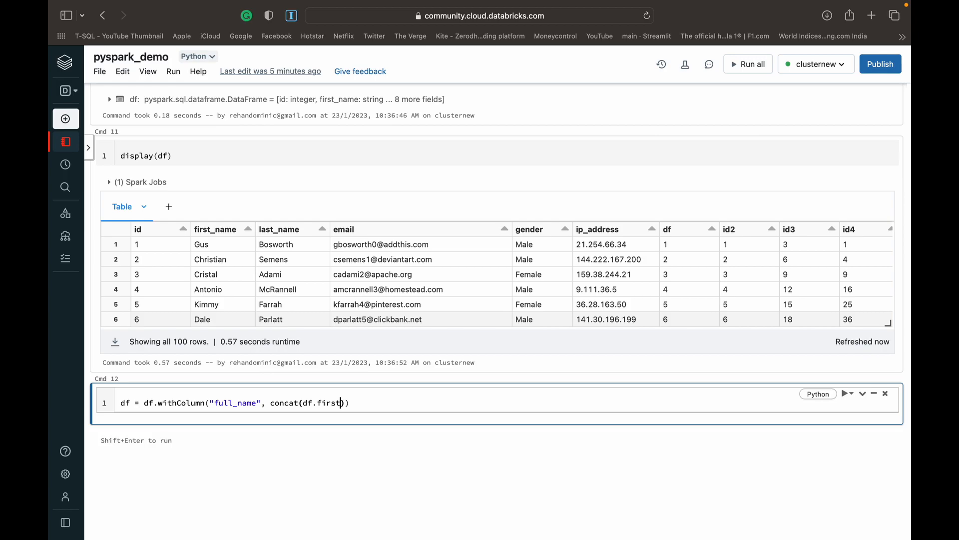
text(_)
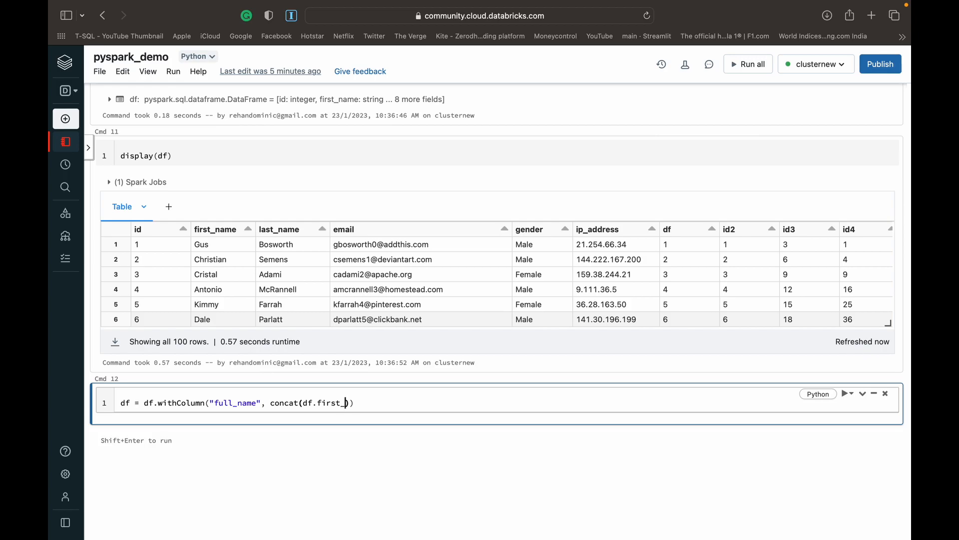
text(name)
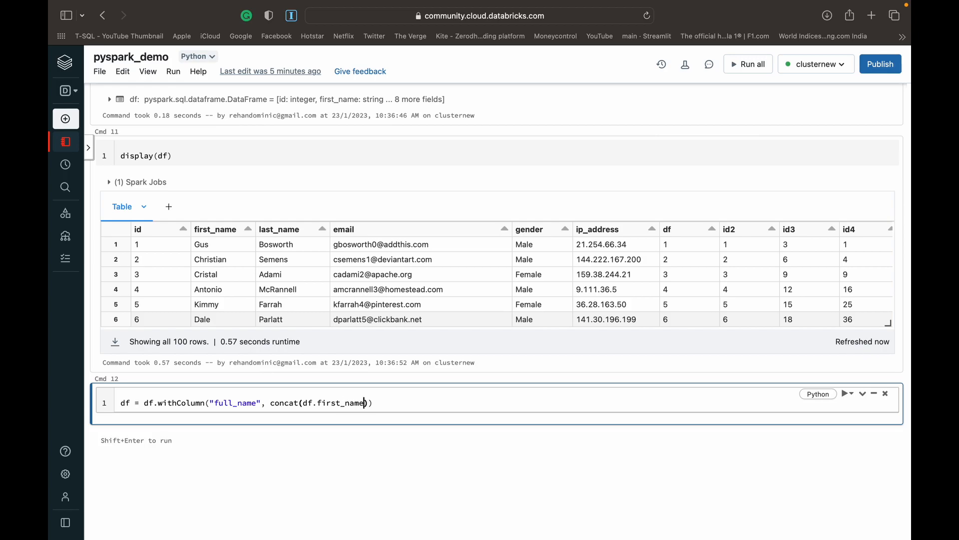
text(, df)
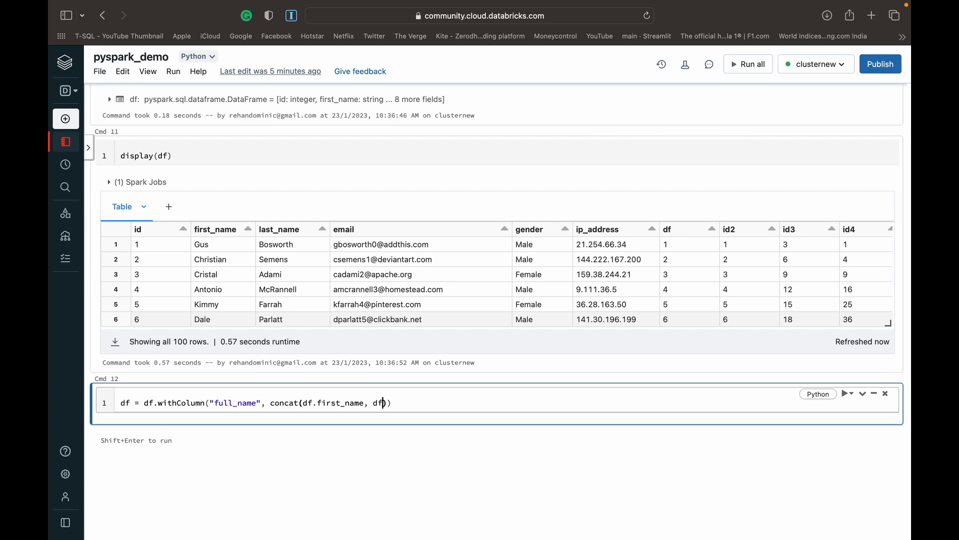
text(last_)
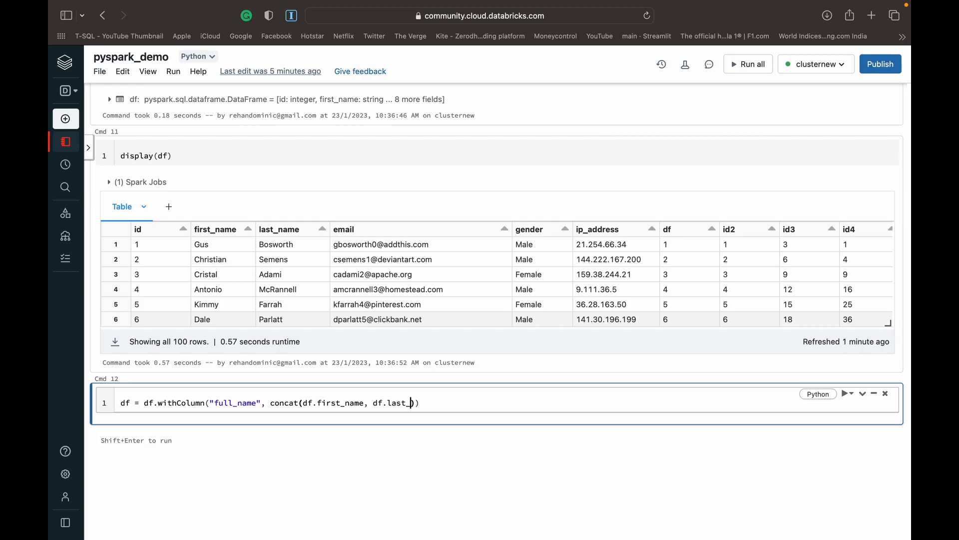
text(name)
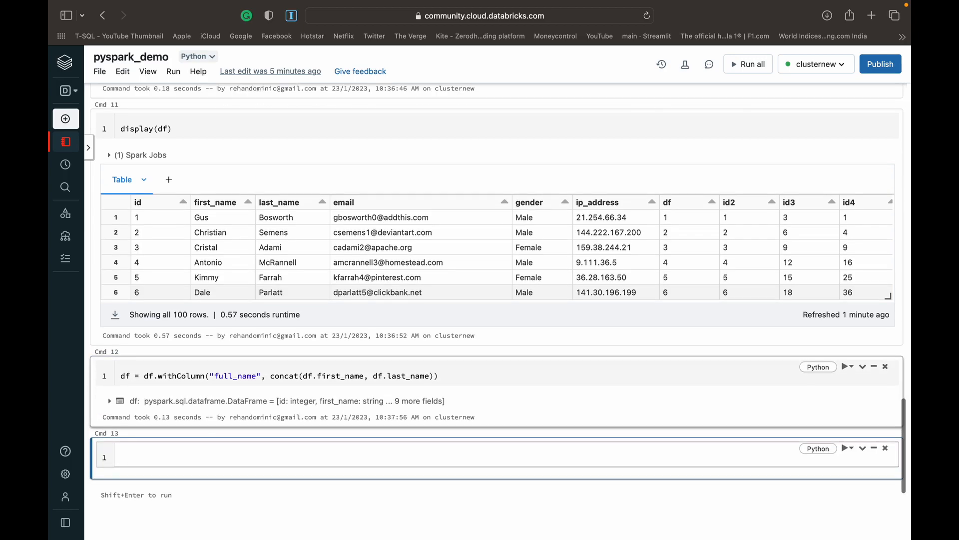
text(display(df)
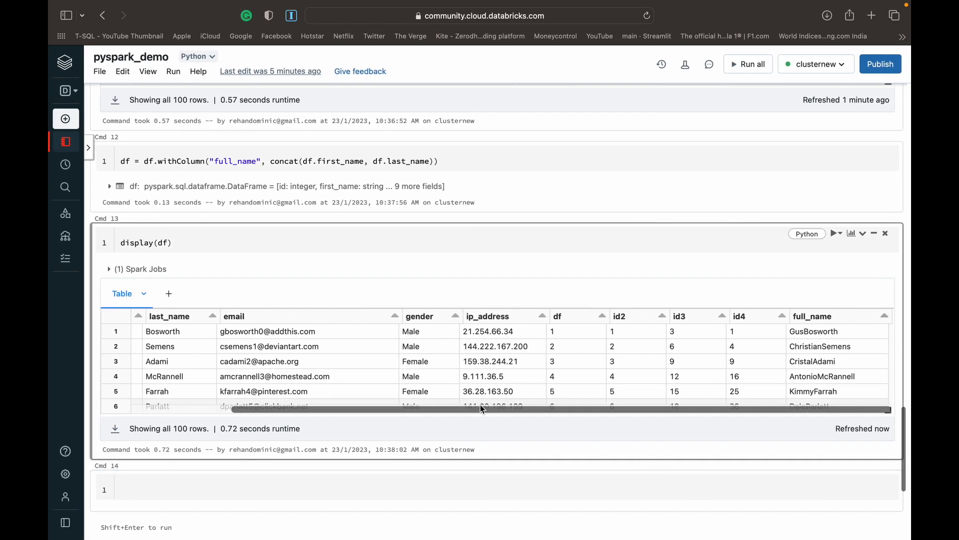
- Scroll through the displayed full_name table and move to the new empty cell
scroll(down, 3)
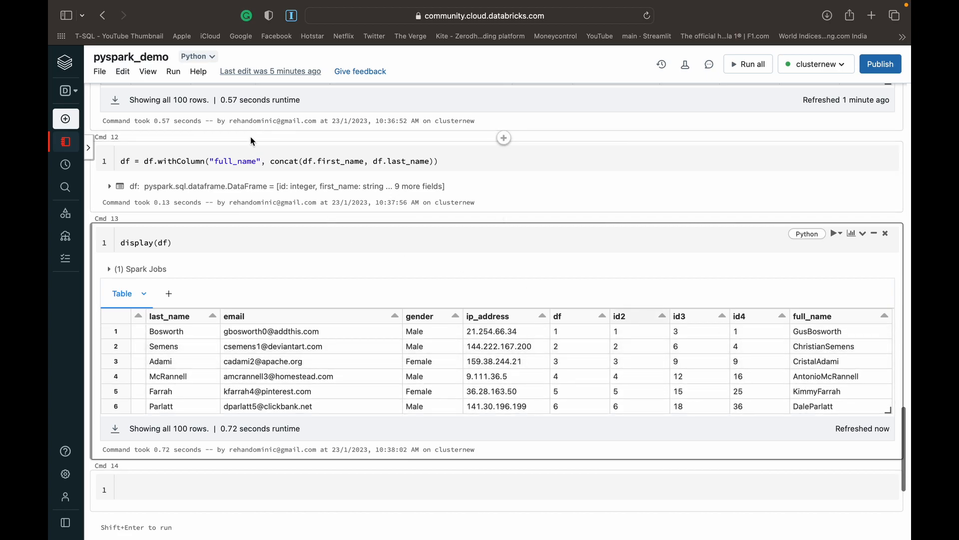
scroll(down, 3)
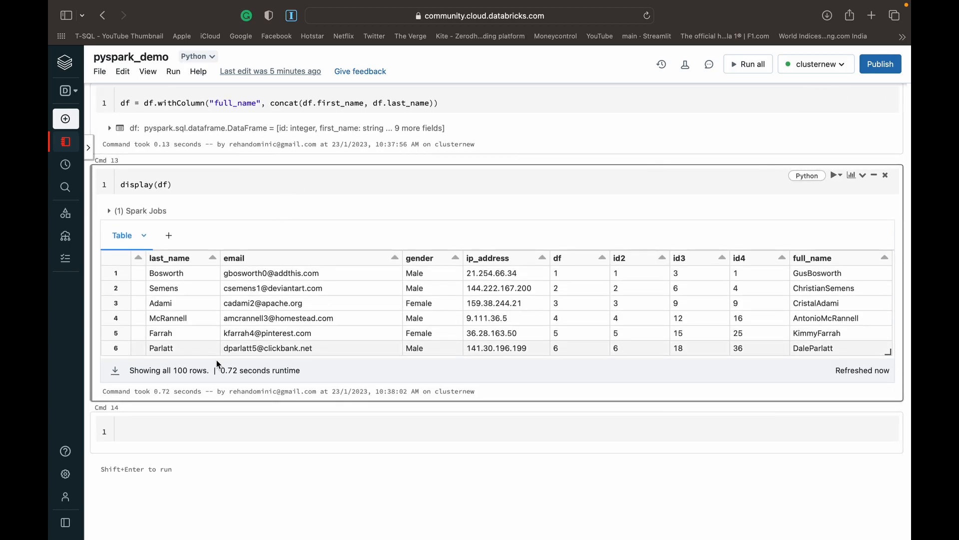
click(165, 430)
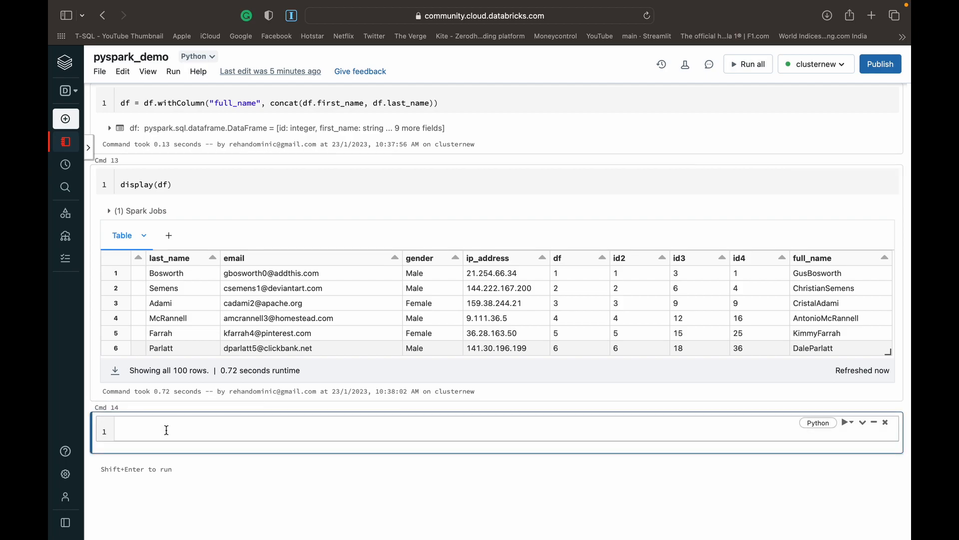
- Start a withColumn for full_name_ws using the concat_ws function
text(df)
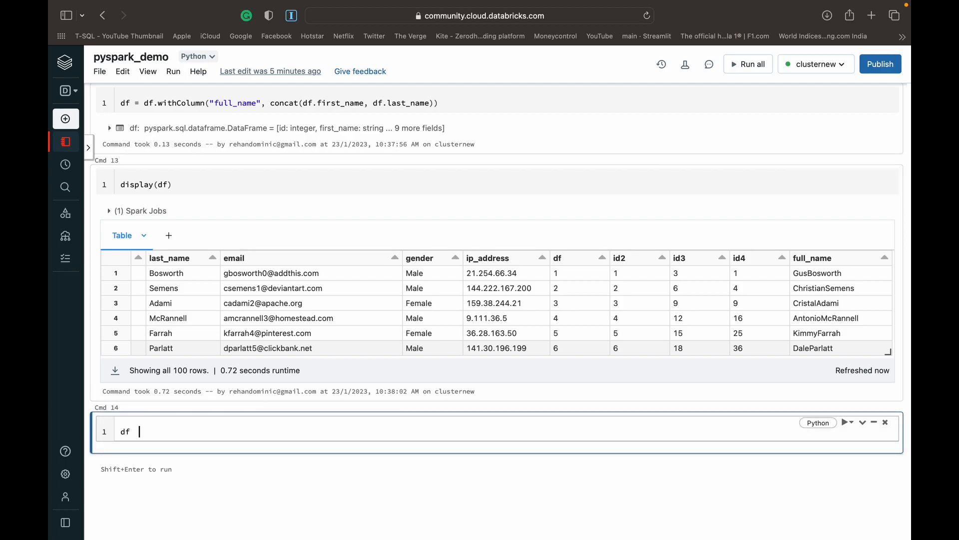
text(= df)
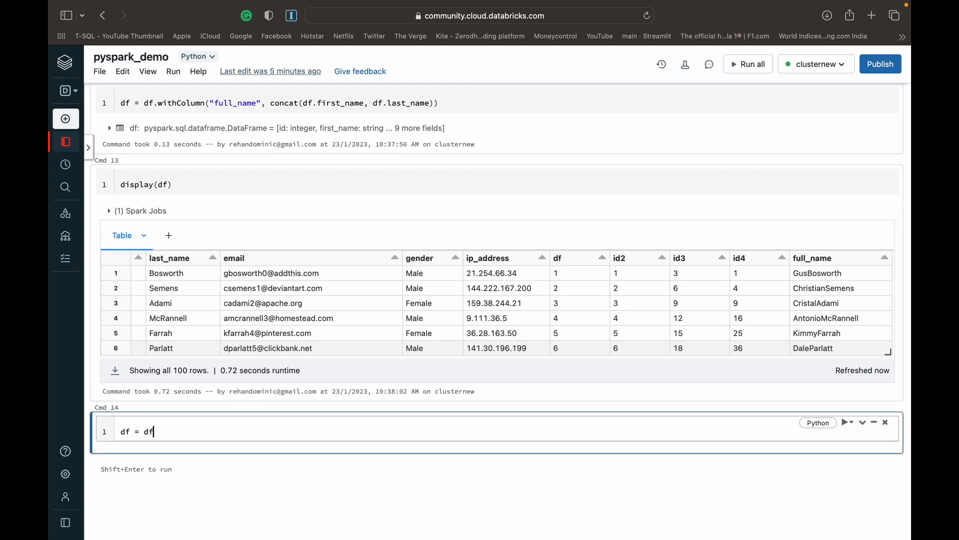
text(.withCp)
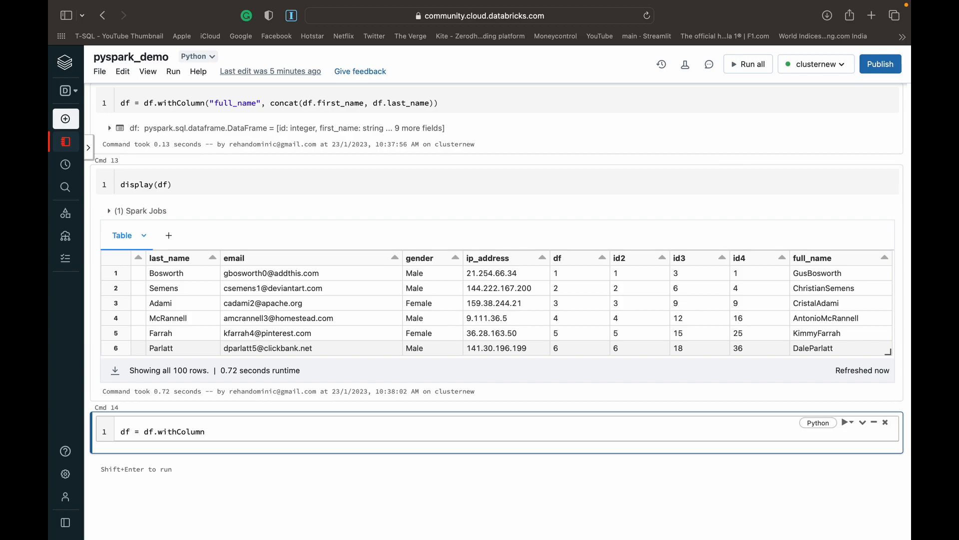
text(("full"))
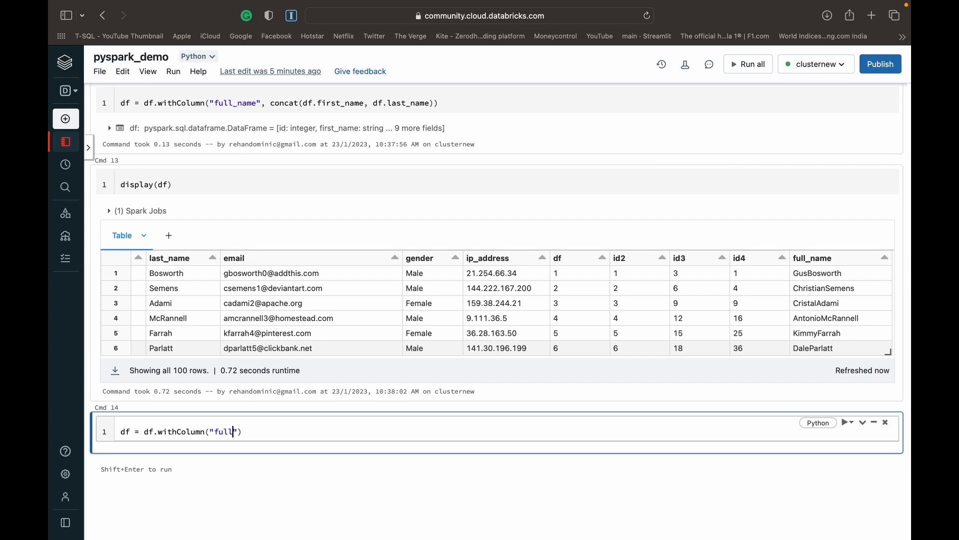
text(_name)
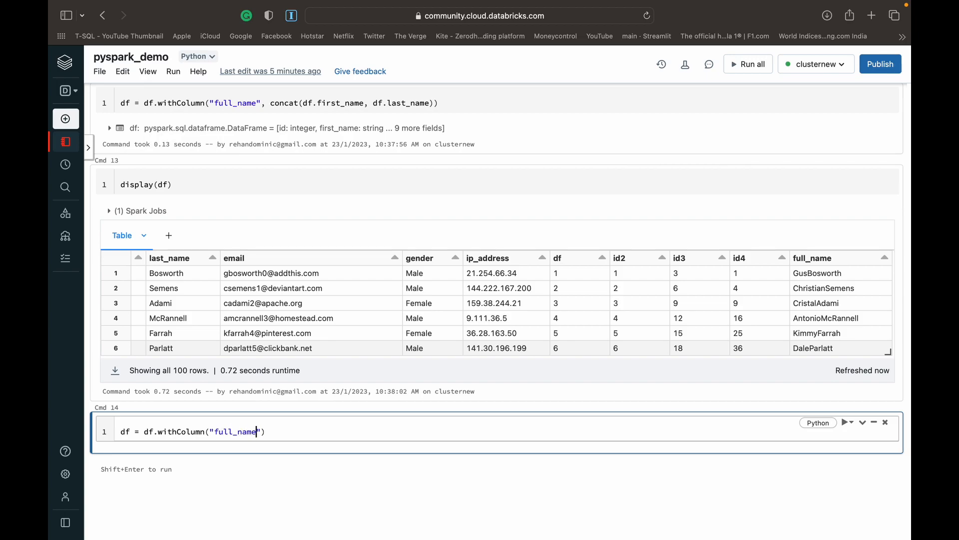
text(_ws)
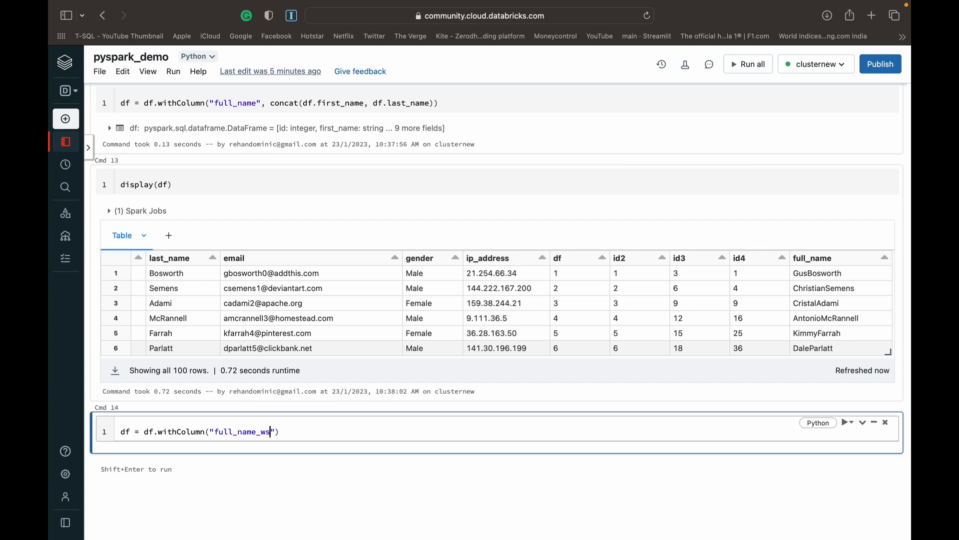
text(,)
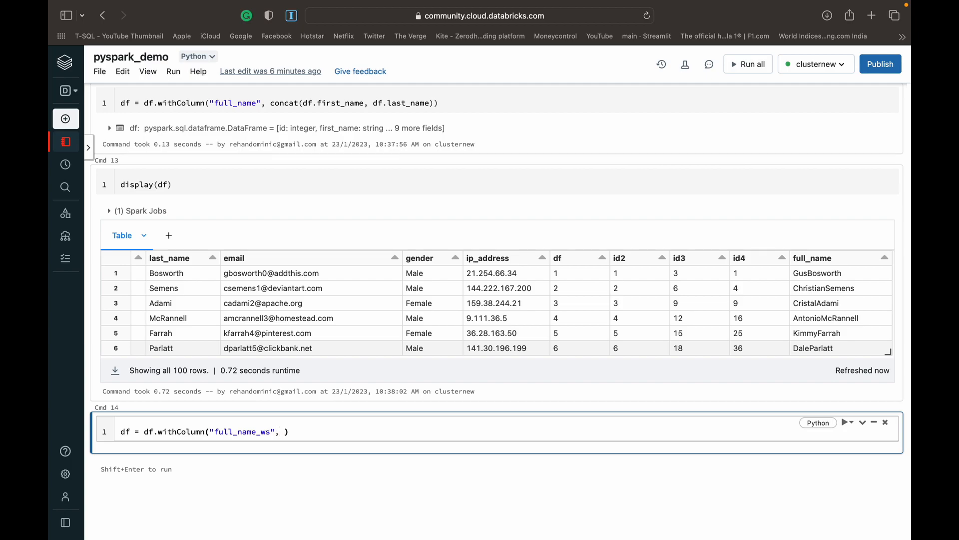
text(concat)
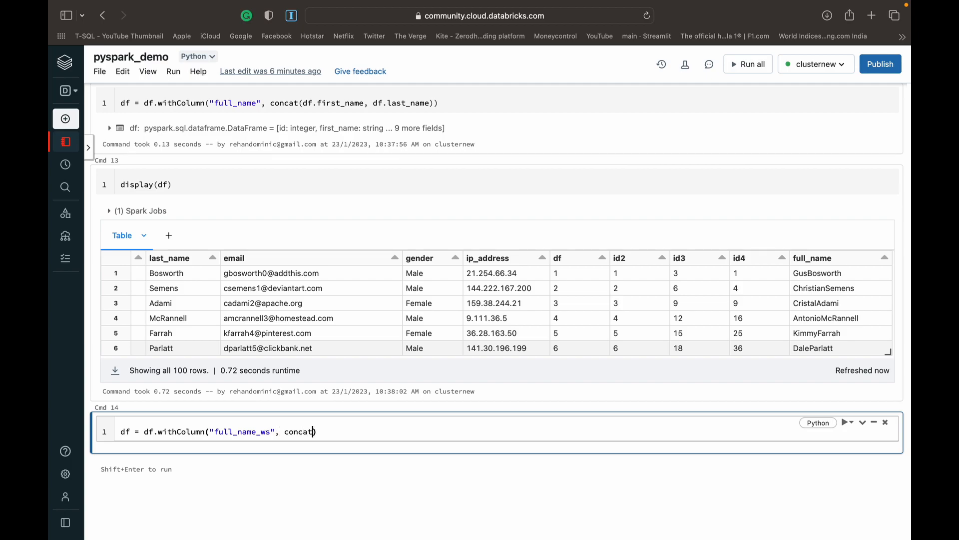
text(_ws)
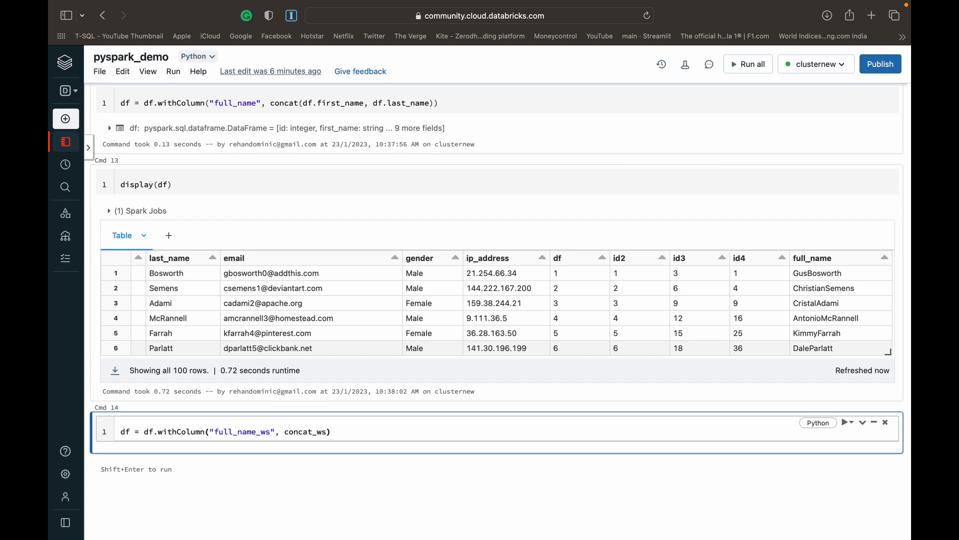
text(())
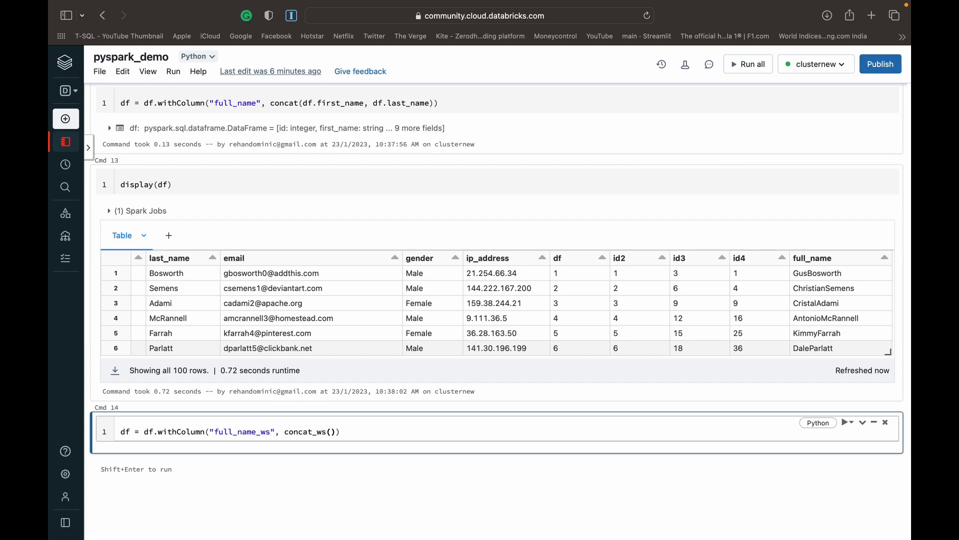
- Supply a space separator, df.first_name and df.last_name as concat_ws arguments and run it
click(330, 431)
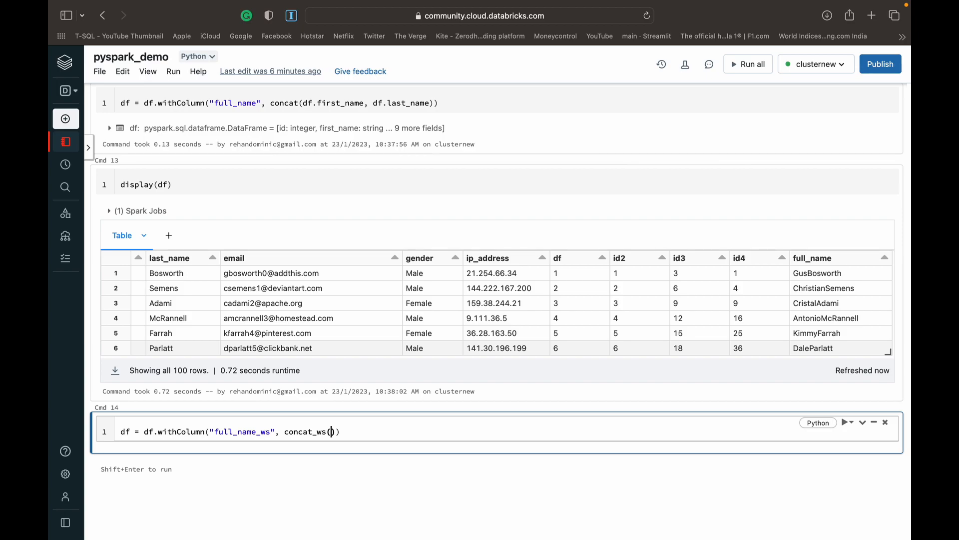
text("")
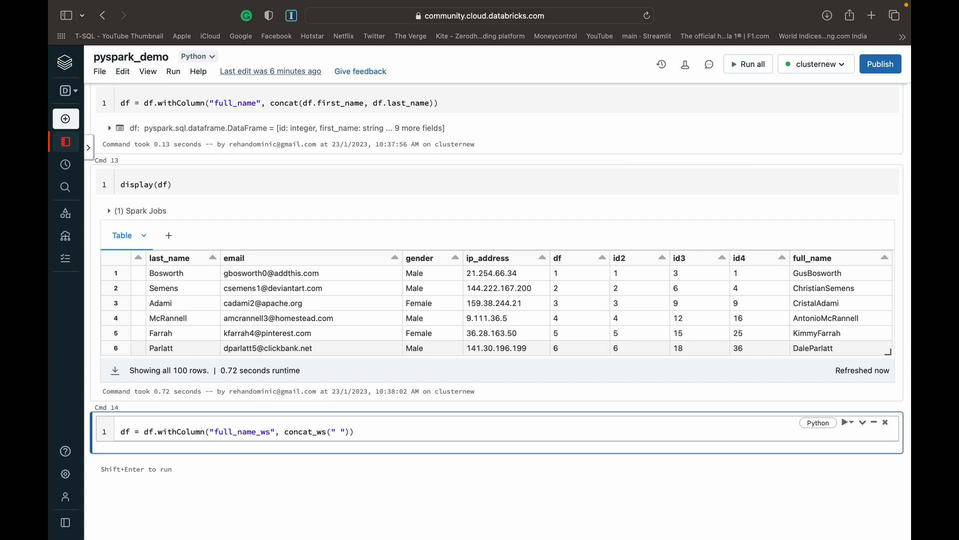
text(,)
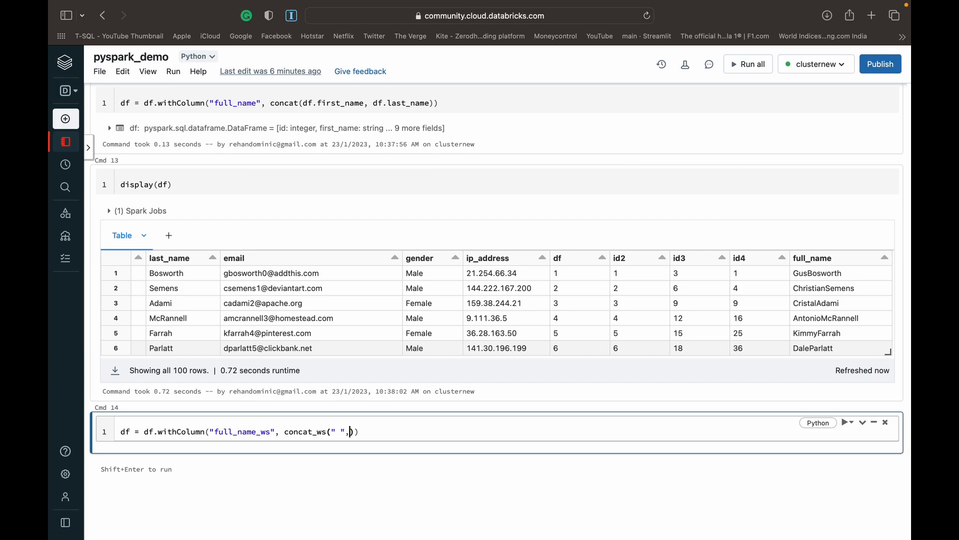
text(df.)
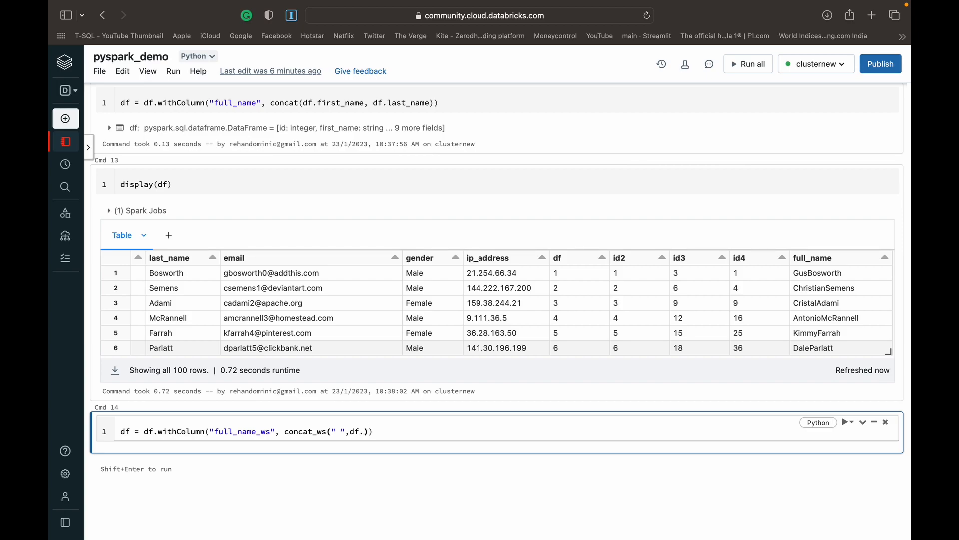
text(first)
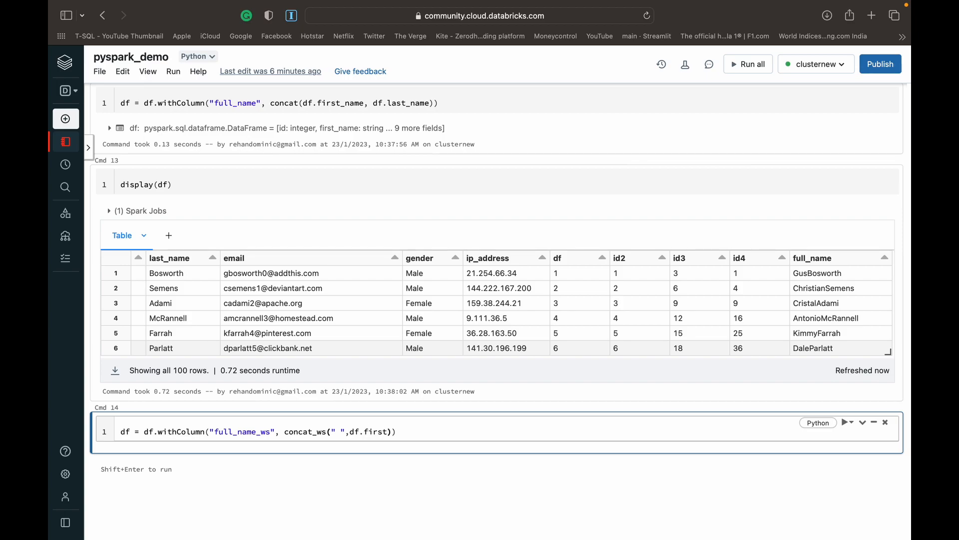
text(_name)
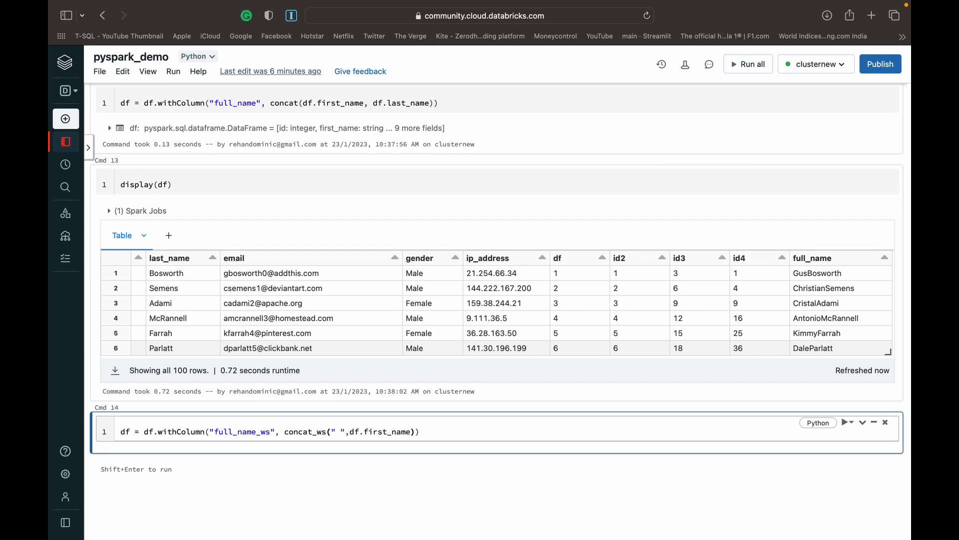
text(,df.last_name)
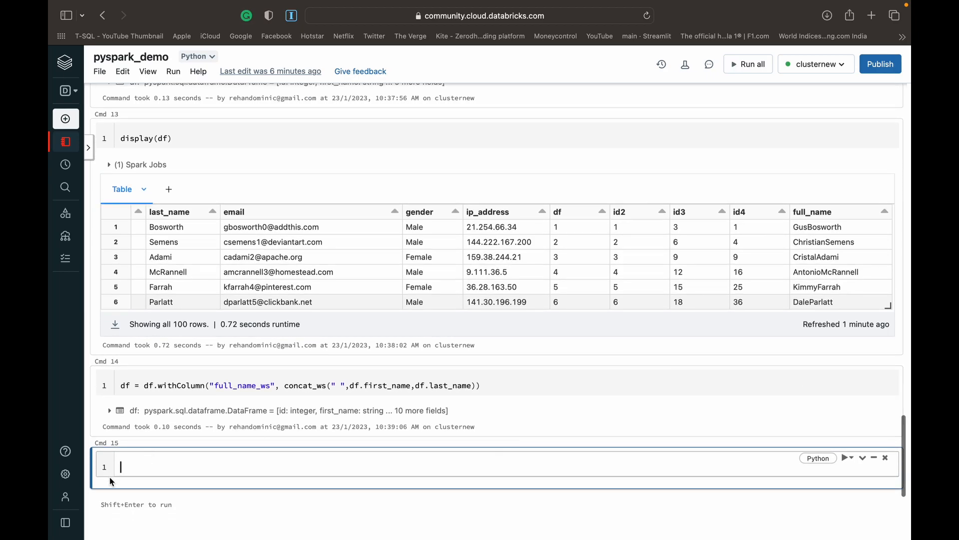
- Display the dataframe showing full_name_ws values like Gus Bosworth
text(display(df)
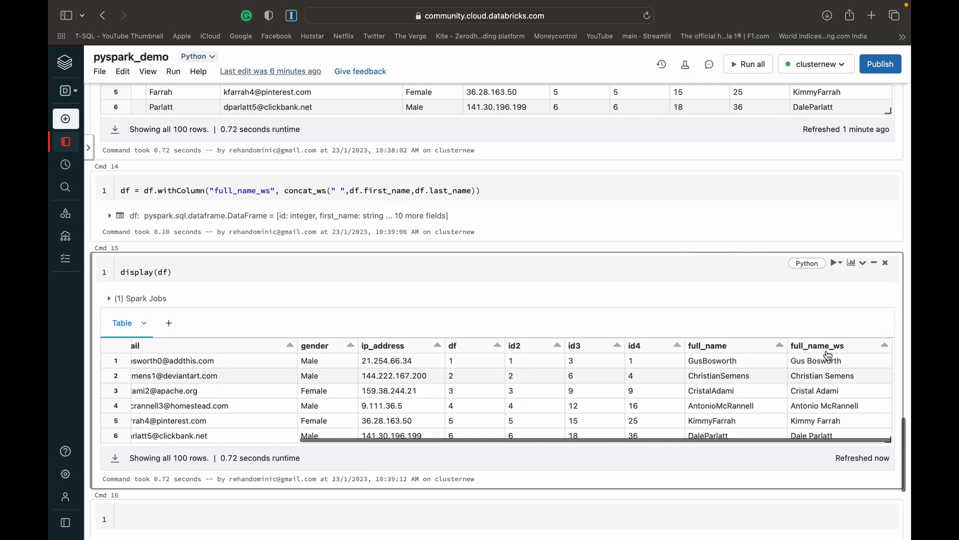
mouse_move(809, 361)
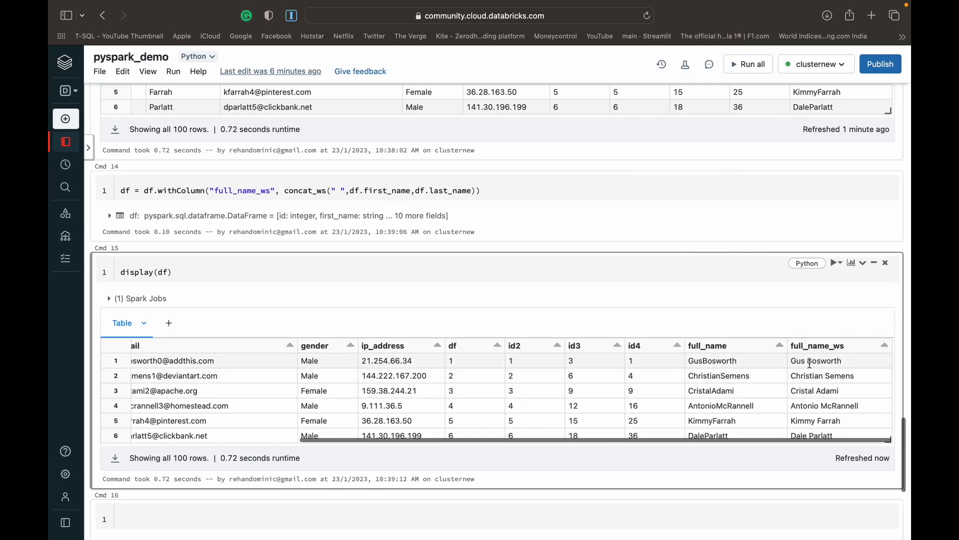